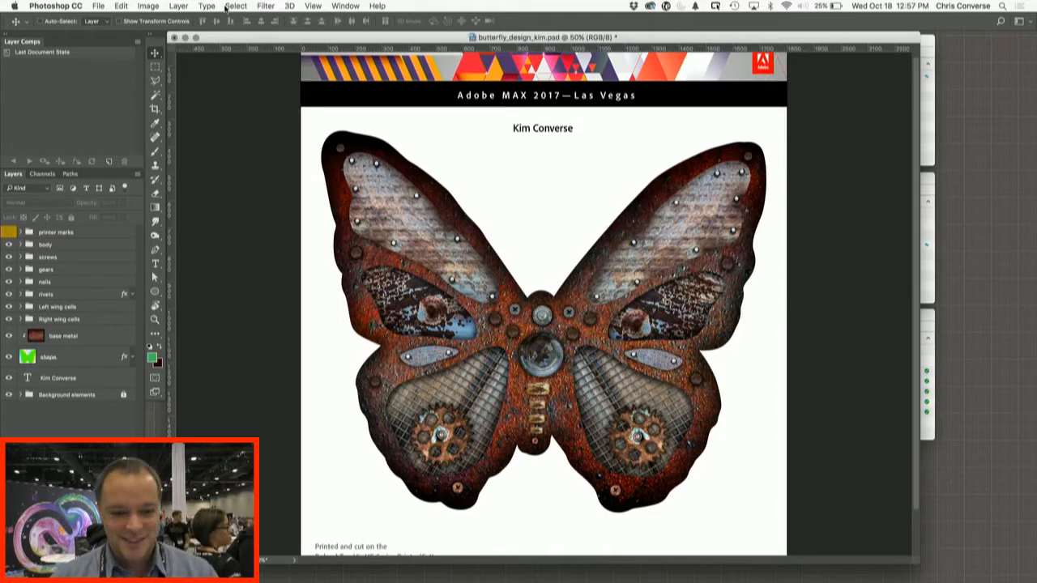
Step: Save the butterfly design to the Desktop as Photoshop PDF without embedding the colour profile
click(102, 5)
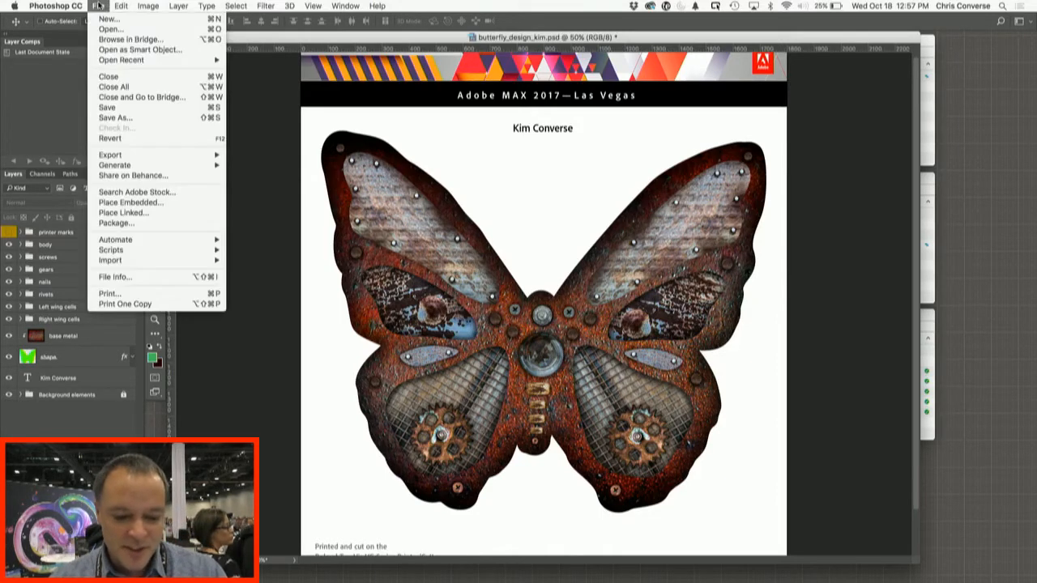
mouse_move(126, 120)
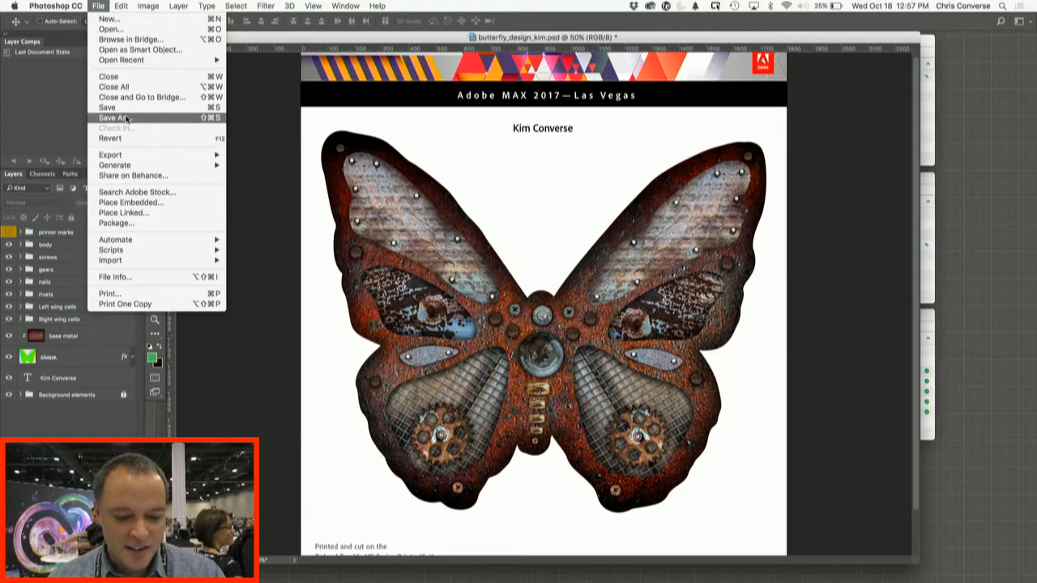
click(110, 117)
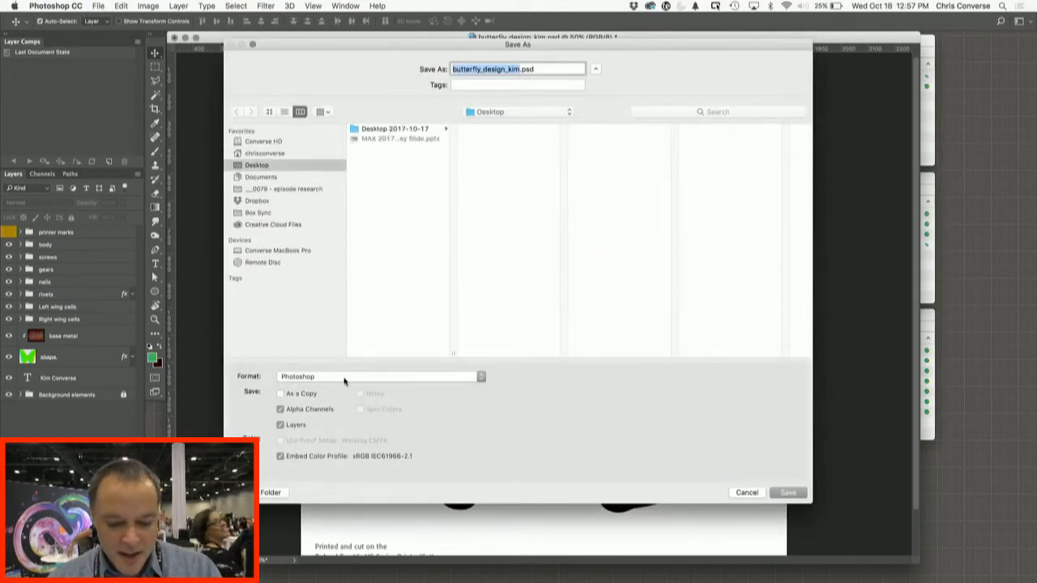
click(380, 376)
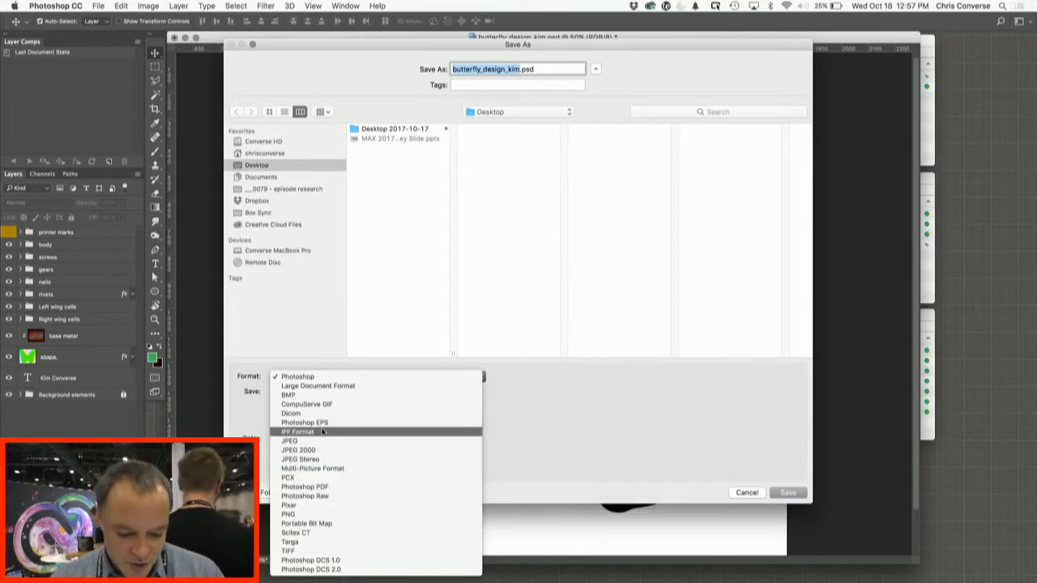
click(306, 479)
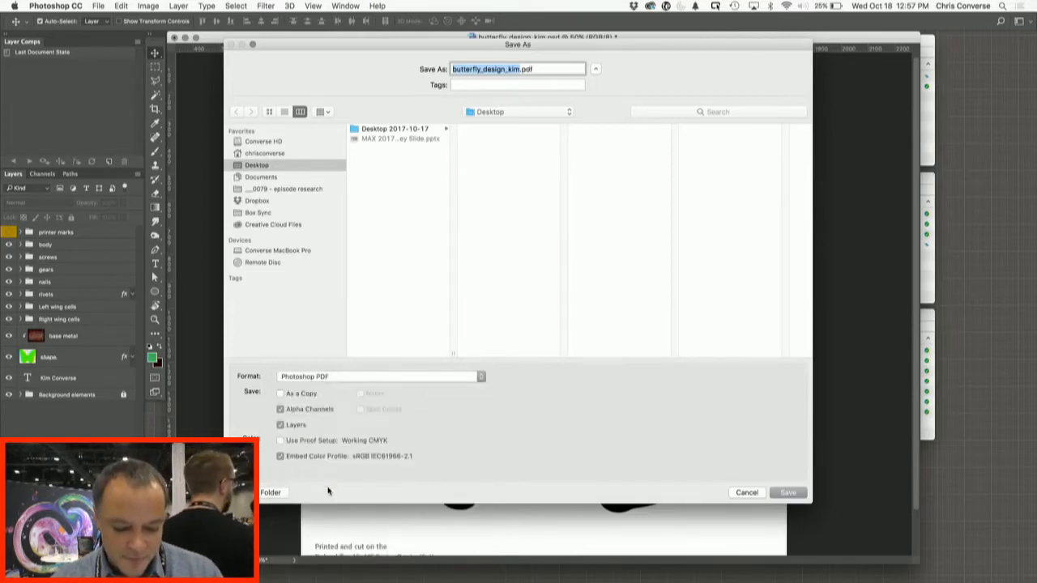
click(280, 456)
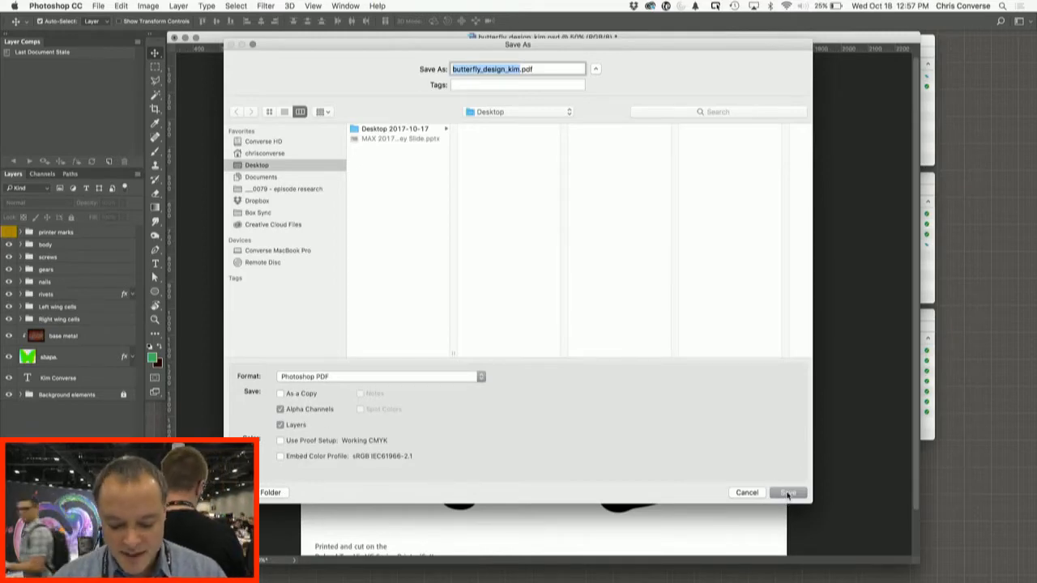
click(790, 493)
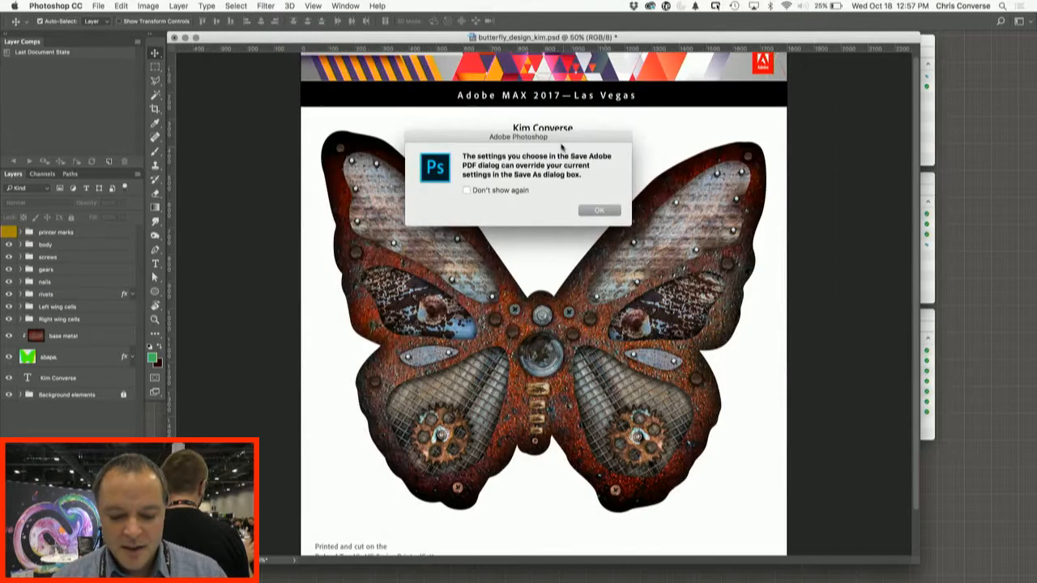
Step: Dismiss the settings notice and save with High Quality Print, preserving Photoshop editing capabilities
drag(541, 138, 460, 122)
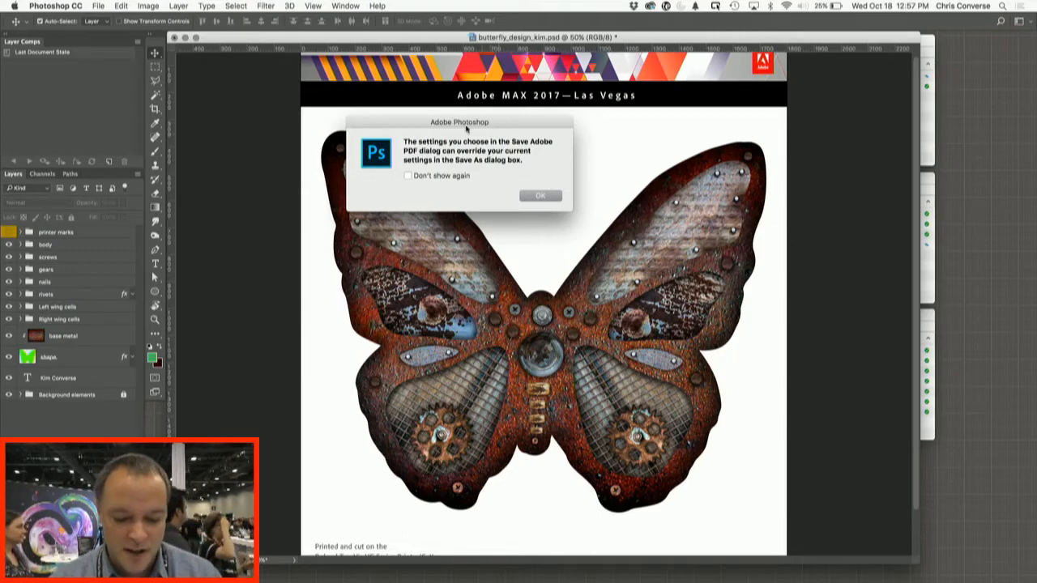
click(540, 195)
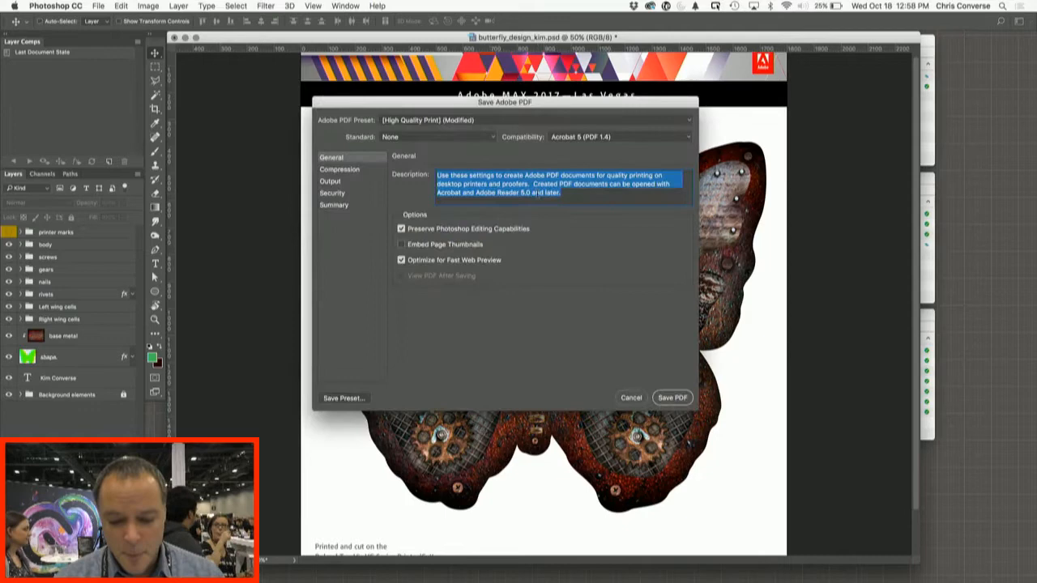
drag(509, 102, 428, 91)
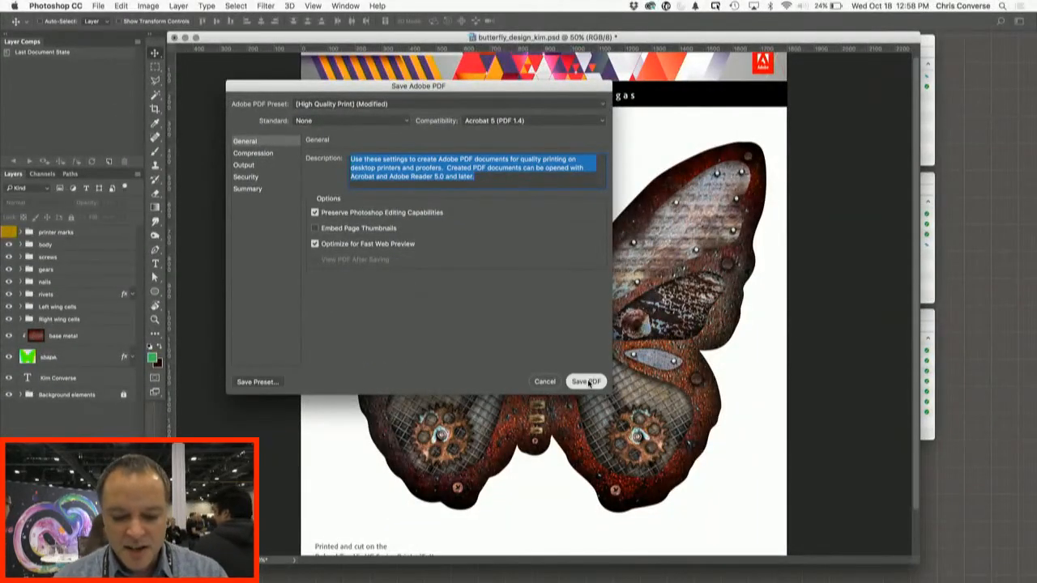
click(586, 382)
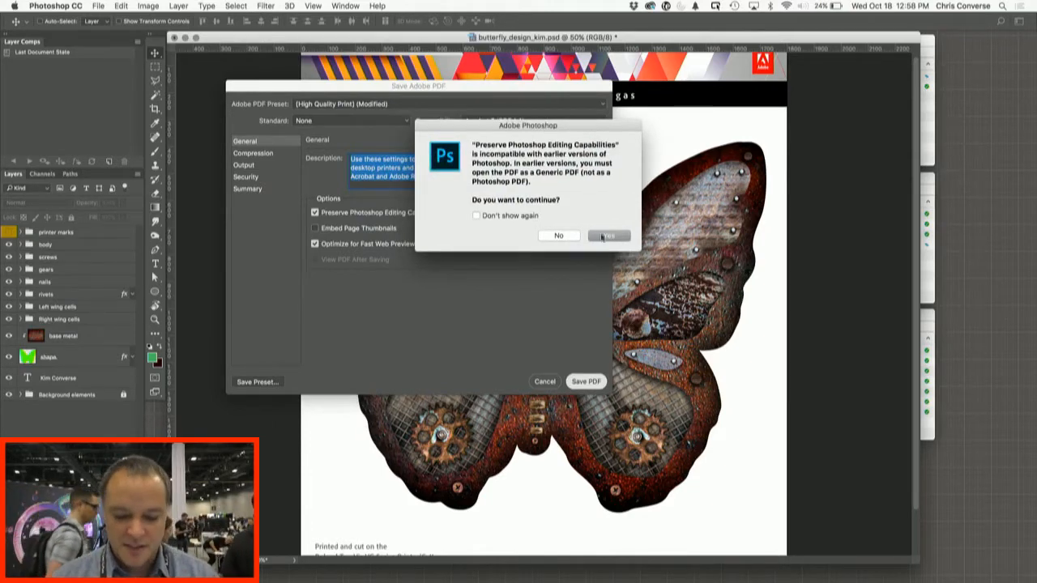
Step: Confirm the compatibility warning and open butterfly_design_kim.pdf from the Desktop in Acrobat
click(607, 235)
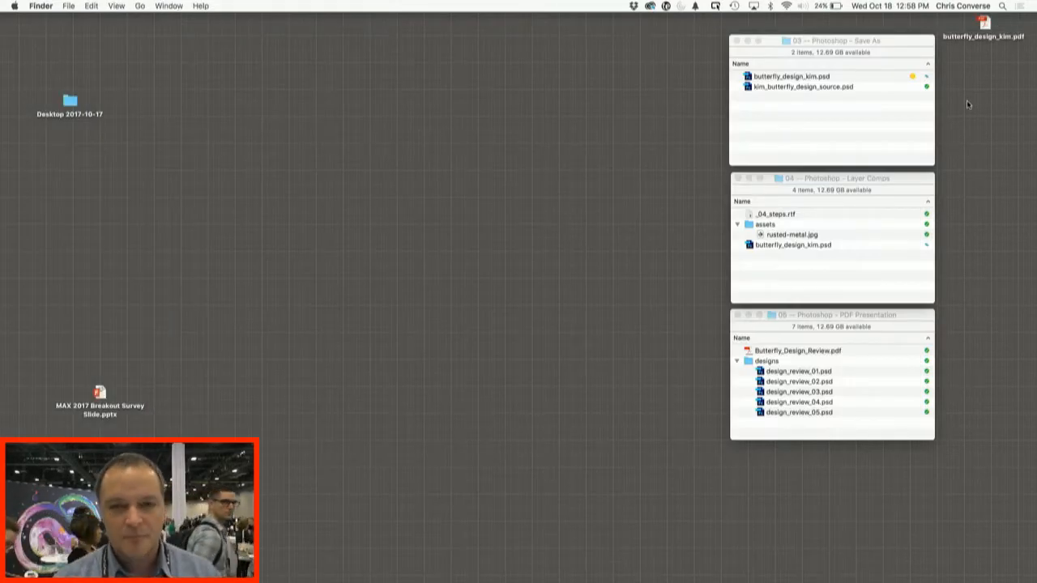
click(981, 32)
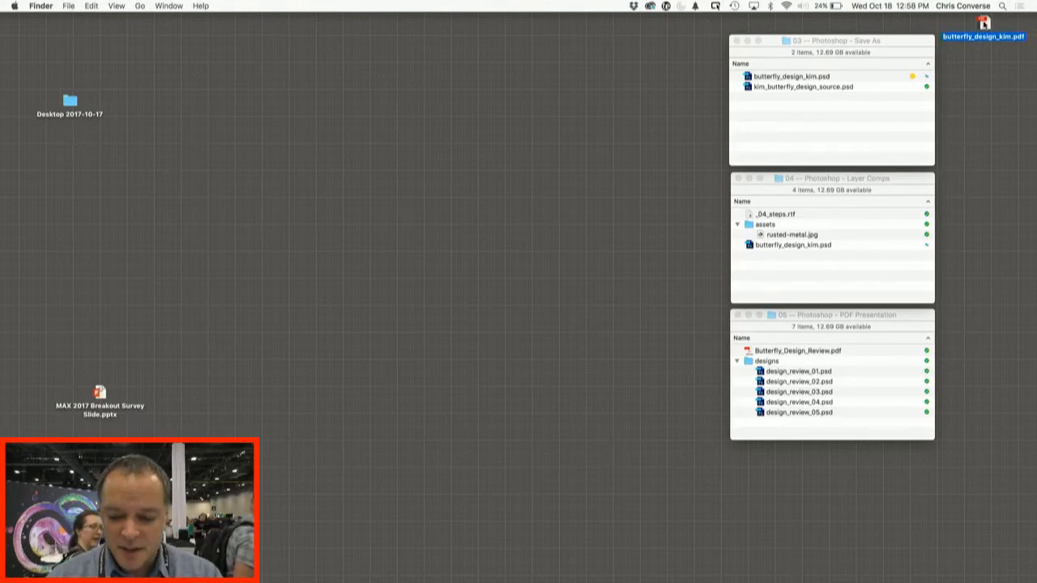
double_click(976, 35)
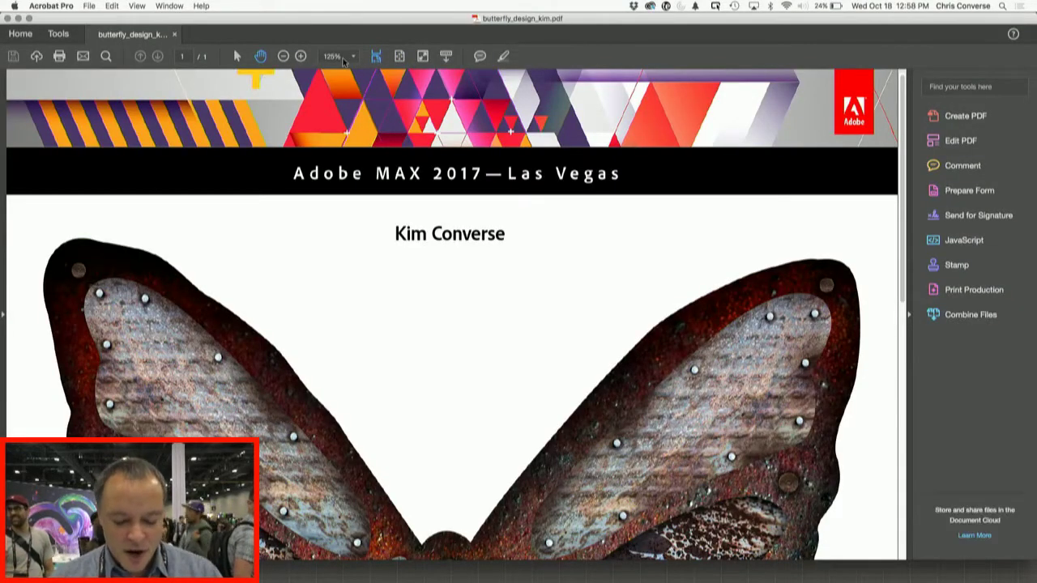
Step: Zoom the butterfly PDF to 200% and scroll down through the artwork
click(351, 56)
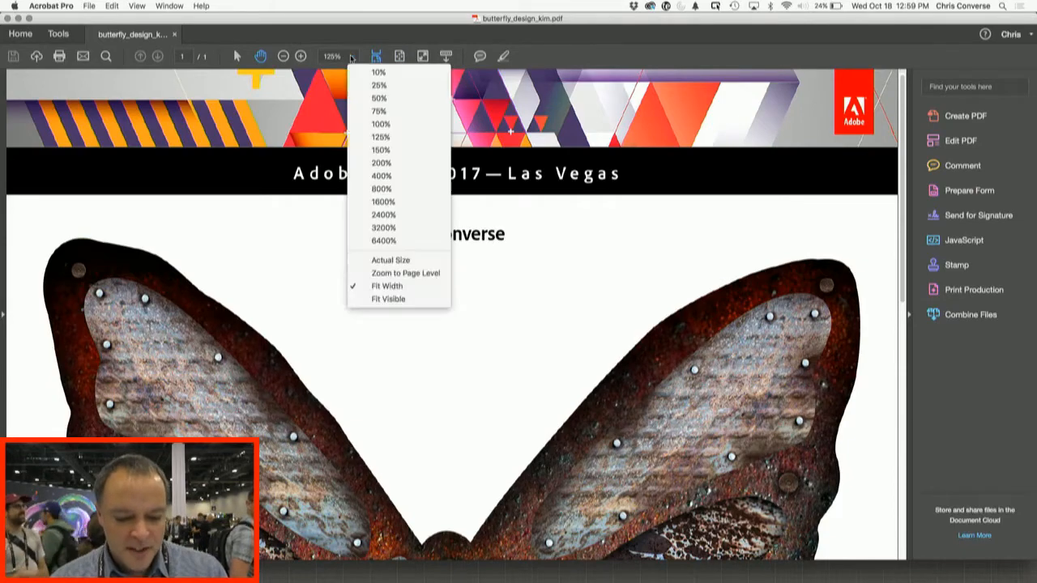
click(382, 163)
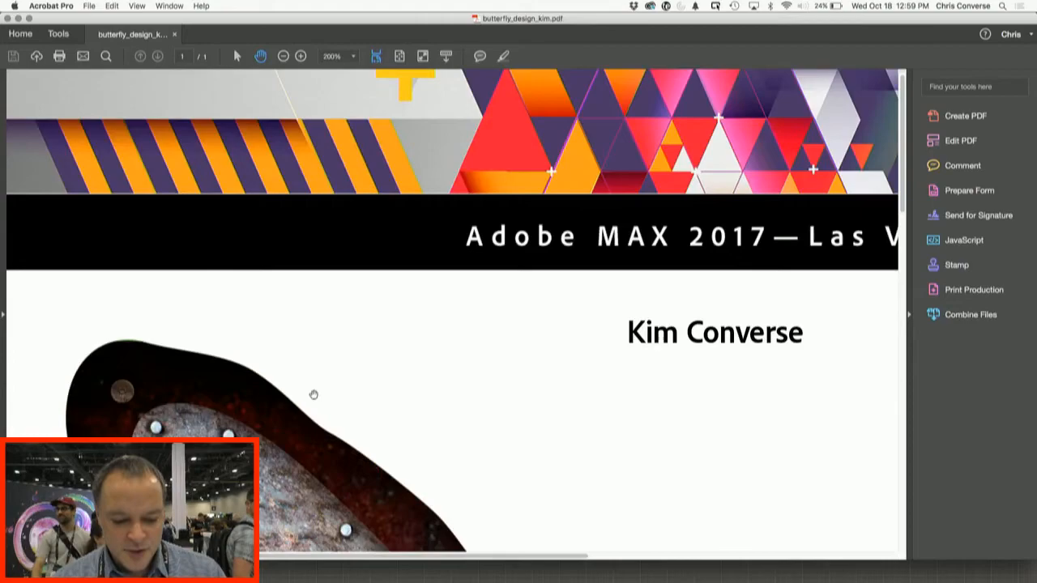
scroll(down, 3)
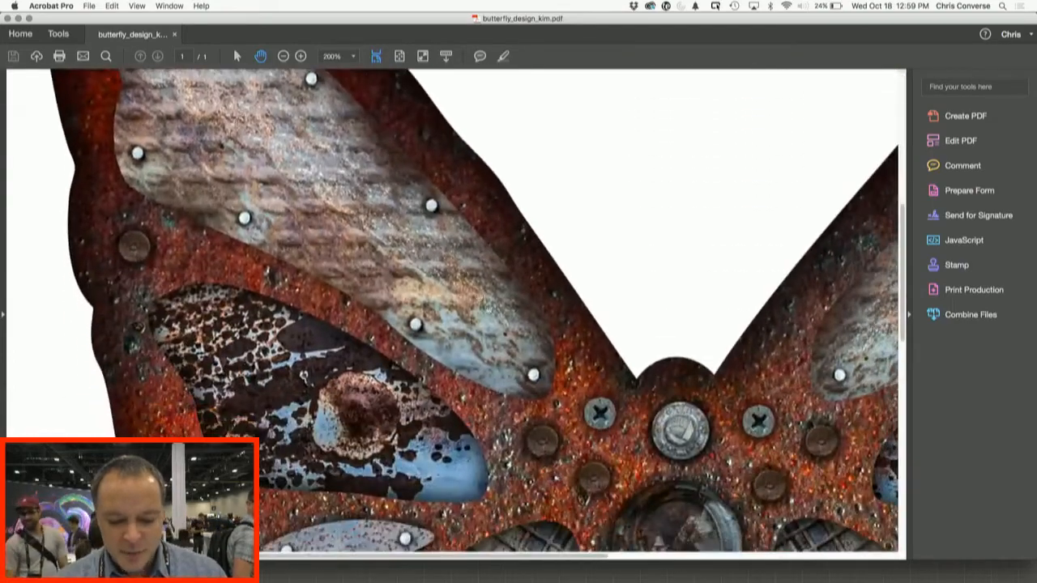
scroll(down, 3)
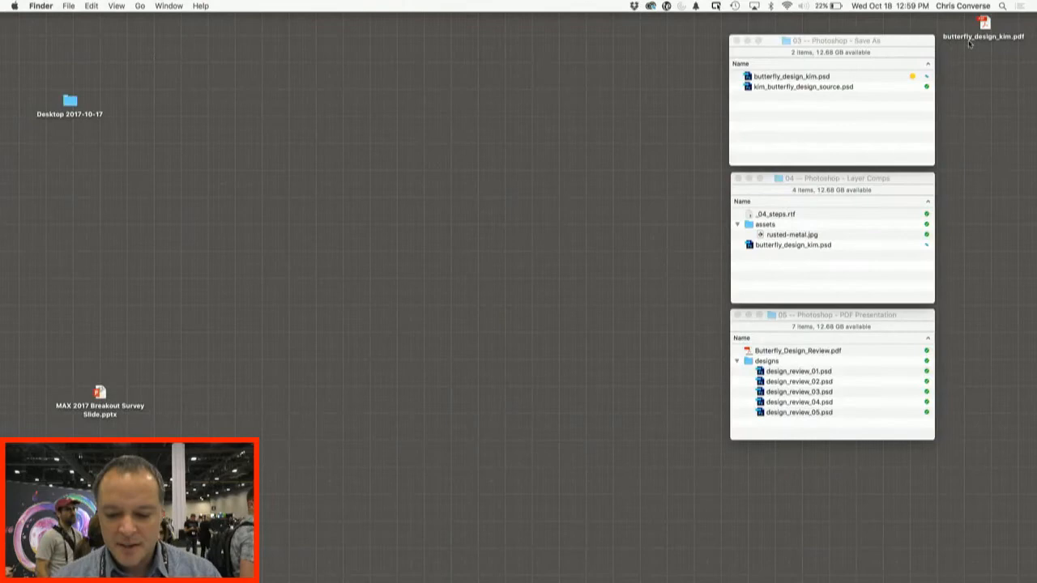
Step: Select the butterfly PDF on the Desktop and switch back to Photoshop
click(980, 29)
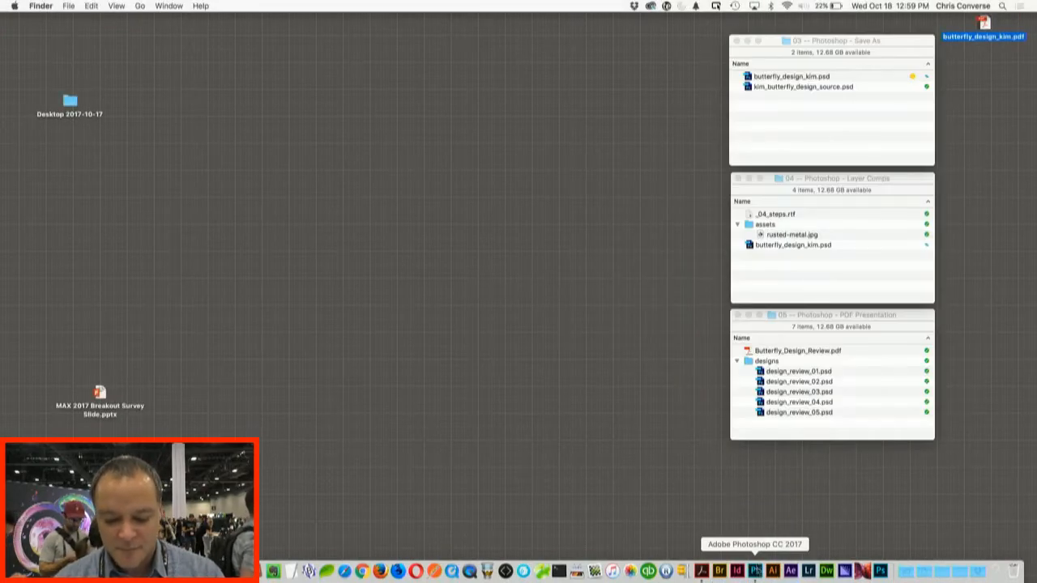
click(751, 571)
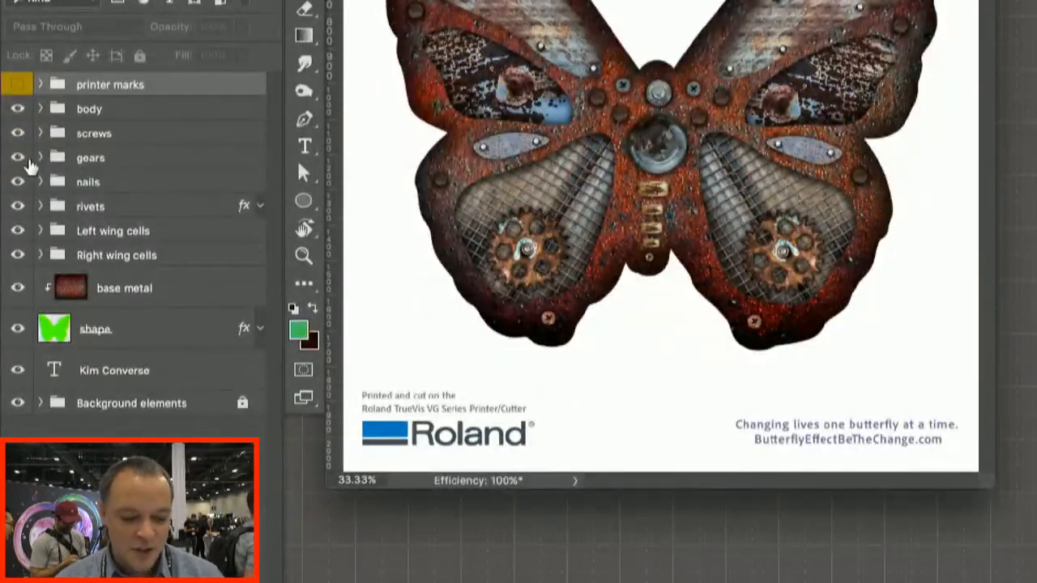
Step: Expand and collapse the gears group to reveal gear R and gear L, then select base metal
click(40, 157)
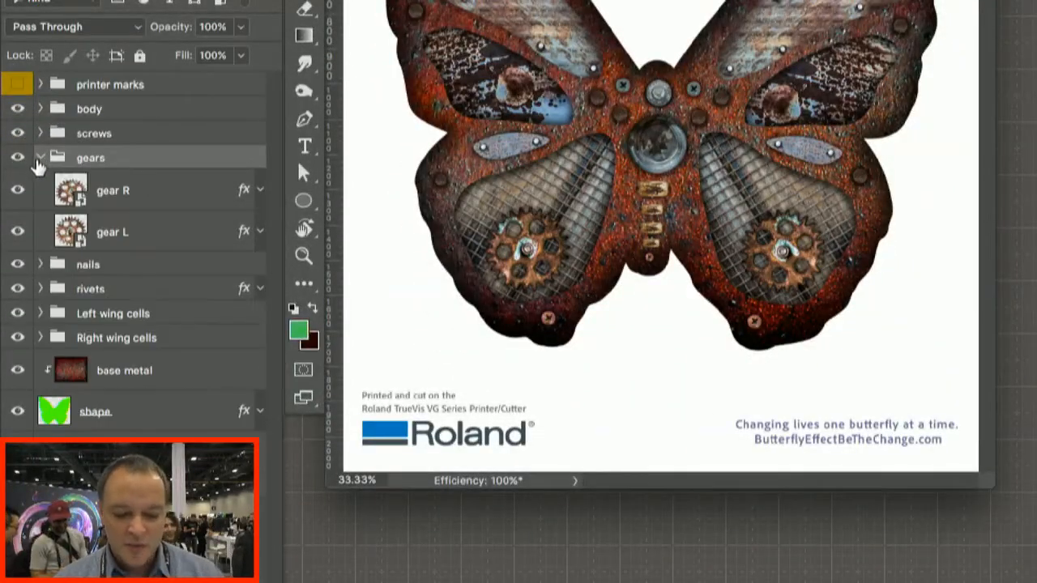
click(39, 157)
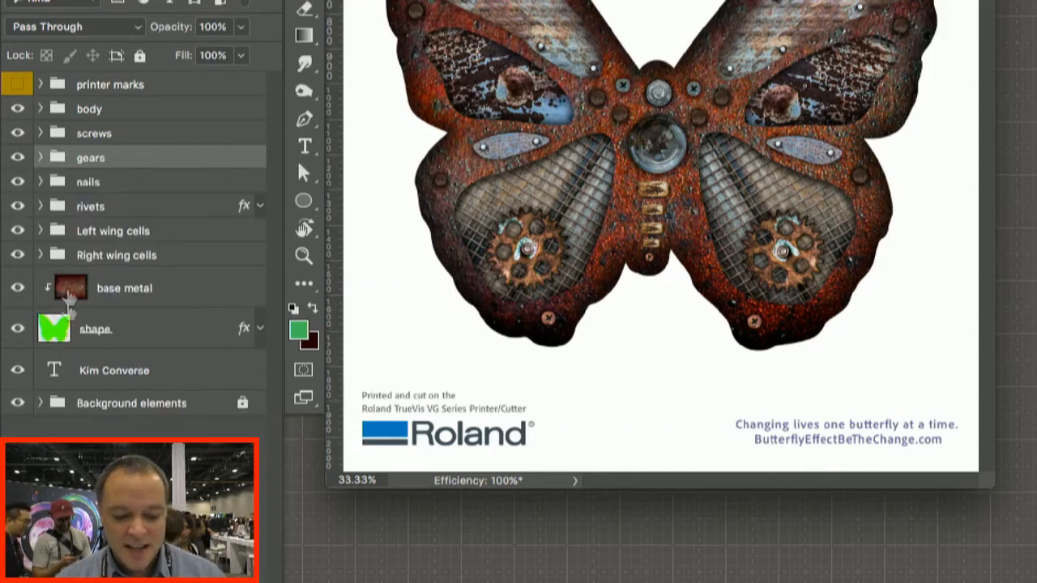
click(113, 370)
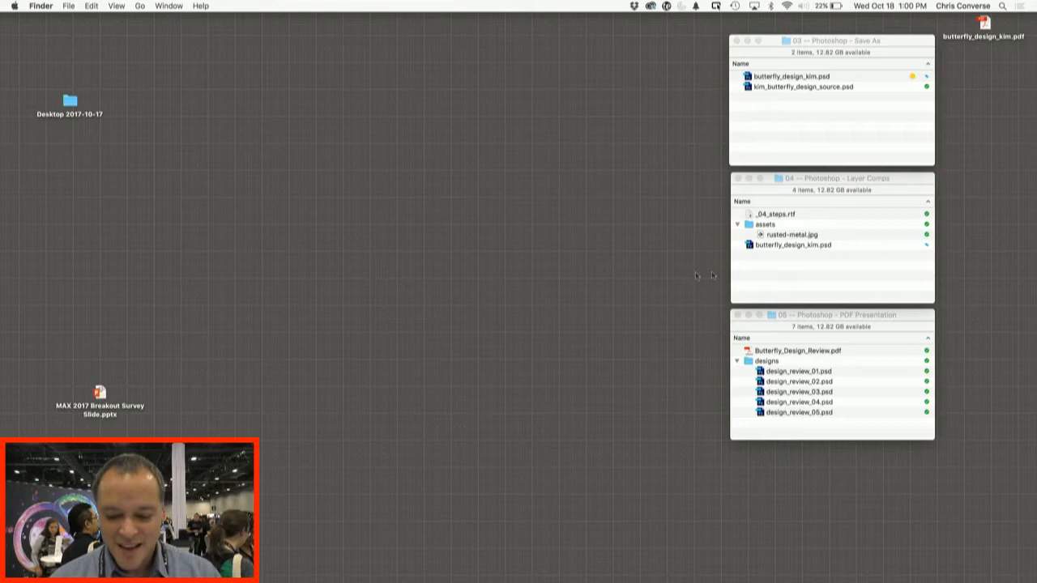
Step: Open butterfly_design_kim.psd from the Layer Comps folder and check Layer Comps in the Window menu
click(792, 245)
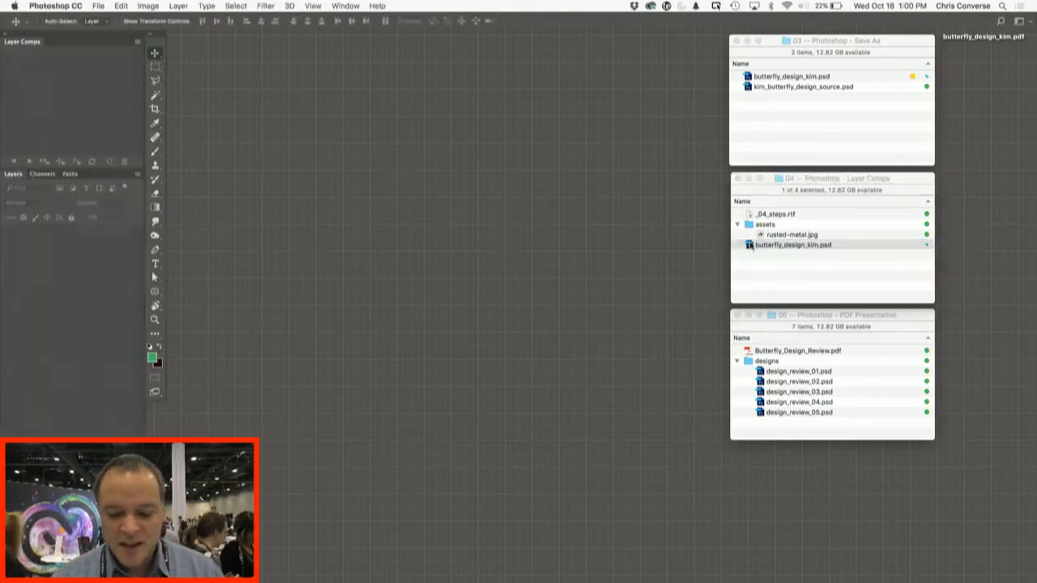
double_click(795, 245)
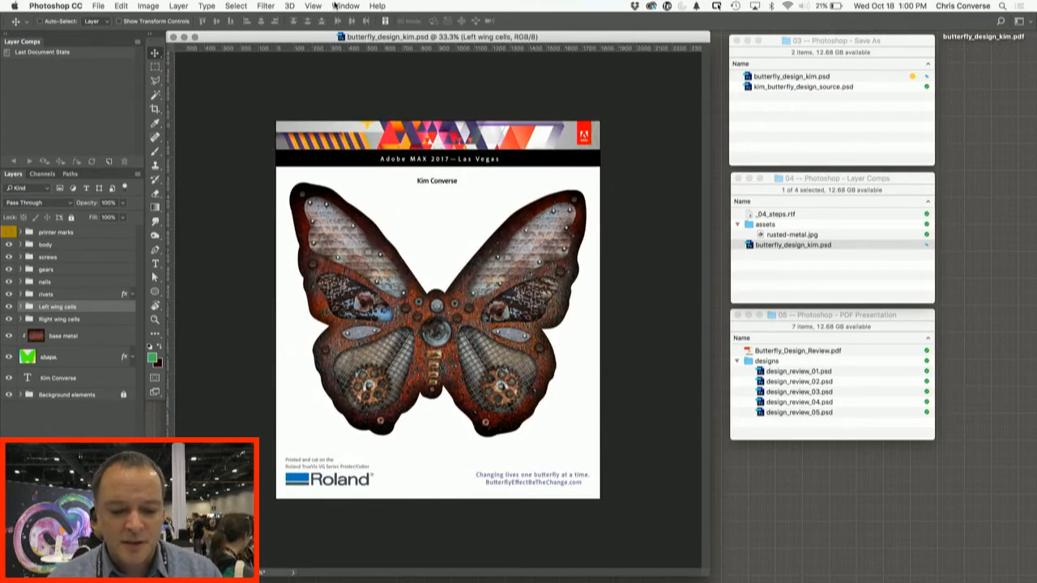
click(349, 6)
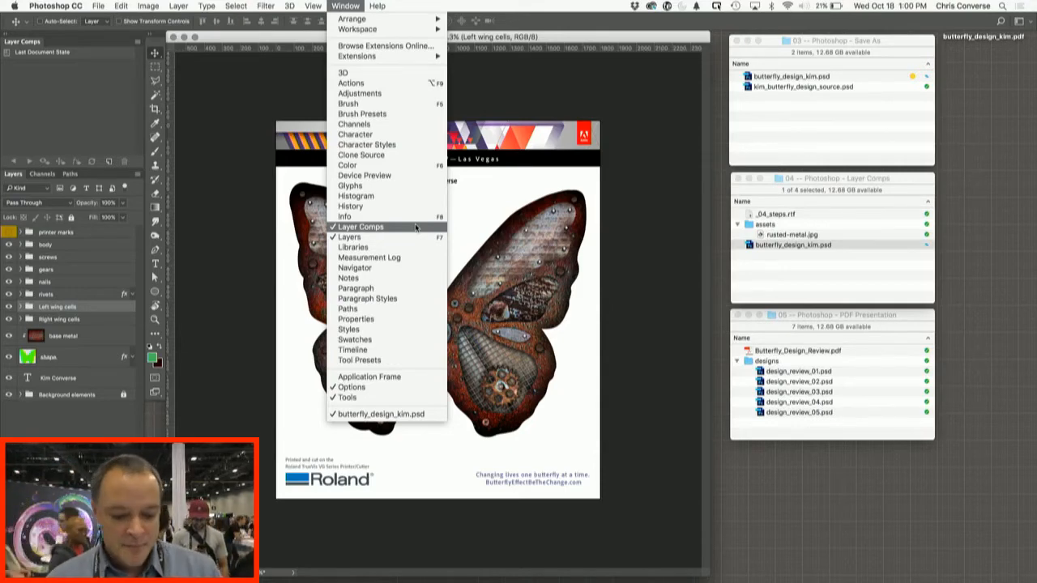
Step: Create a new layer comp named design_01 from the current layer state
click(362, 227)
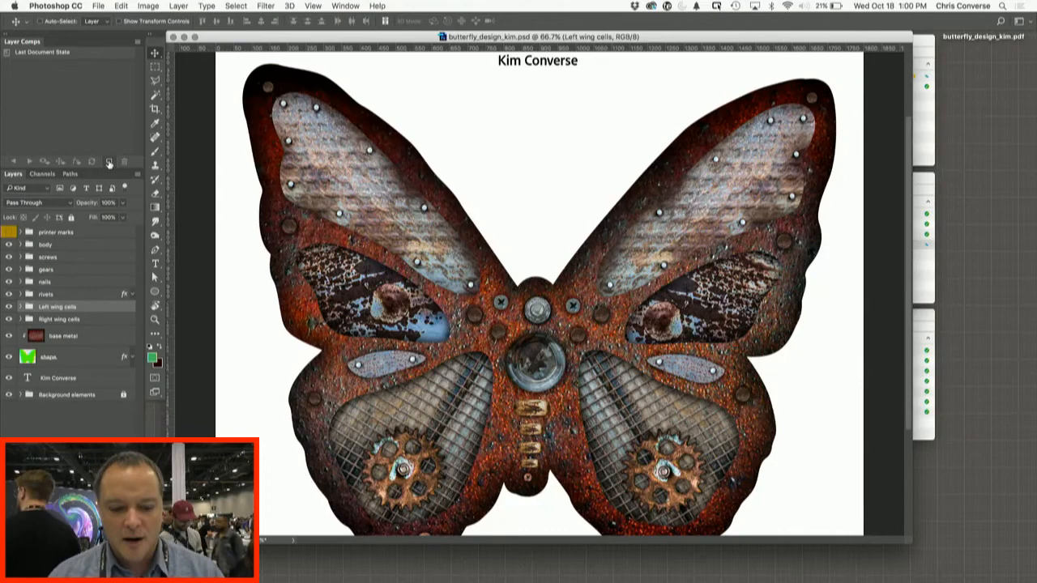
click(108, 163)
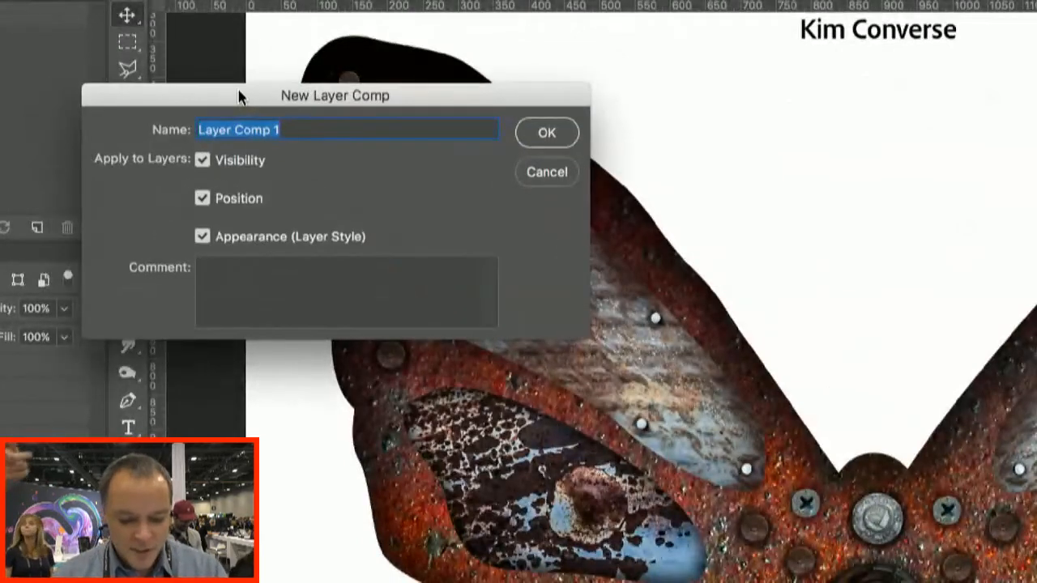
text(design)
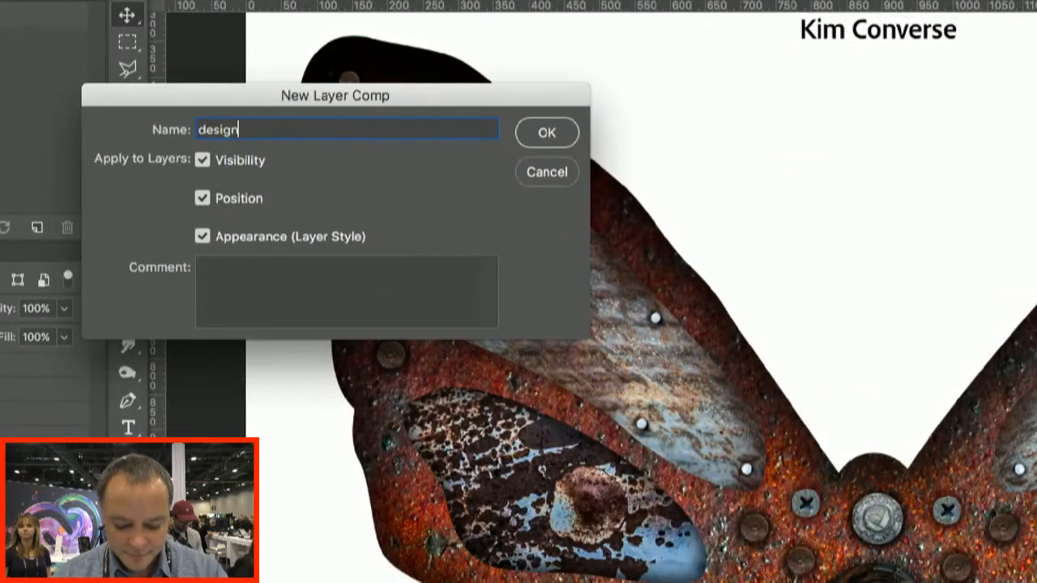
text(_01)
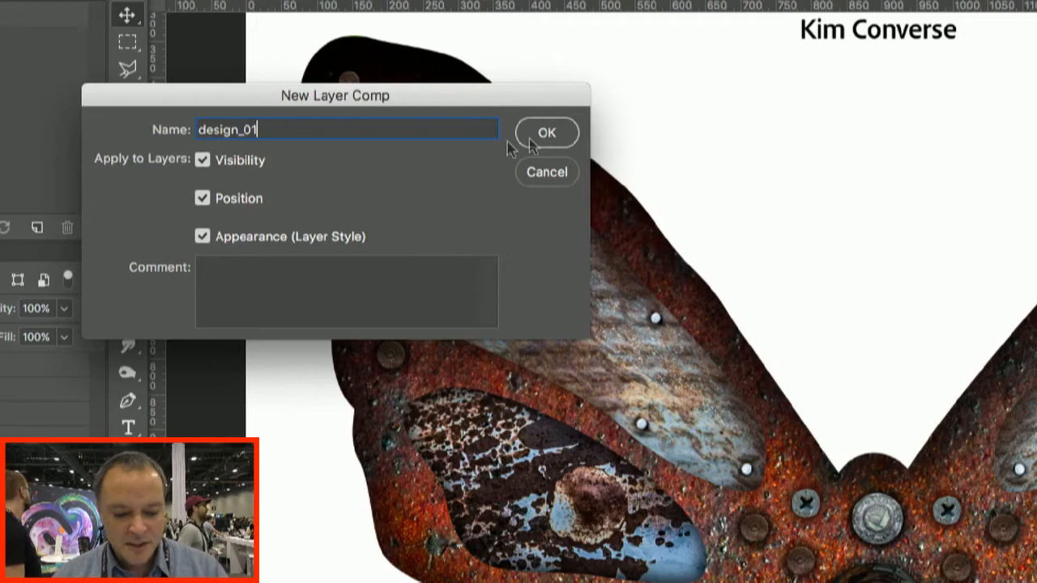
click(547, 132)
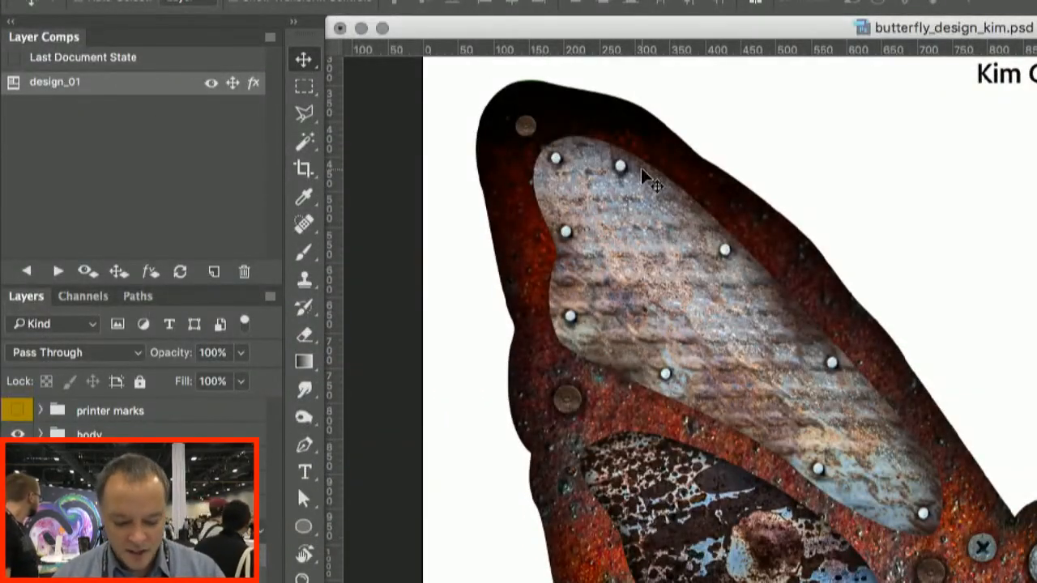
Step: Expand the nails group and turn off its visibility to hide the rivet heads
drag(640, 178, 664, 192)
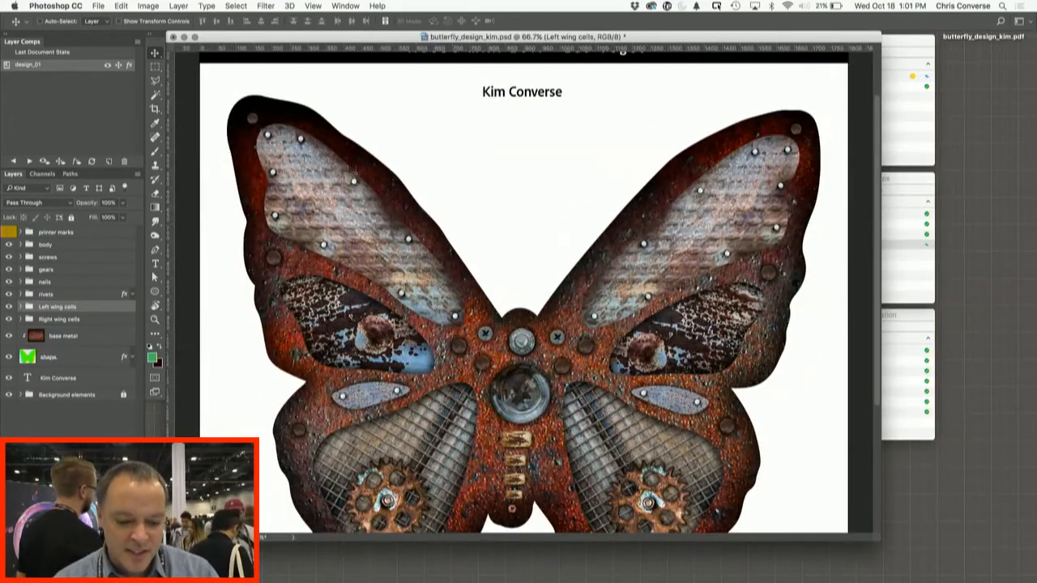
mouse_move(276, 144)
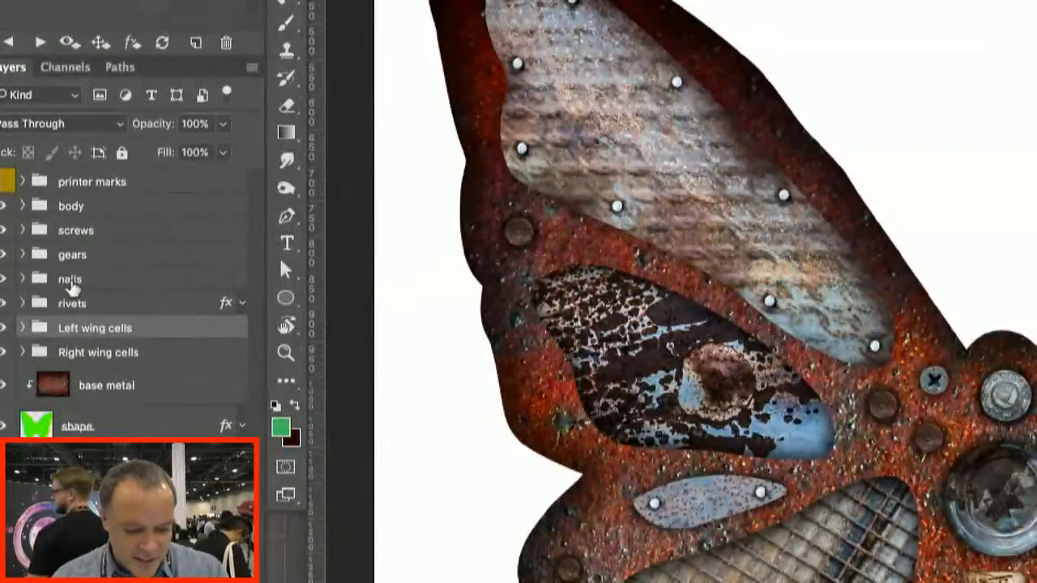
click(39, 279)
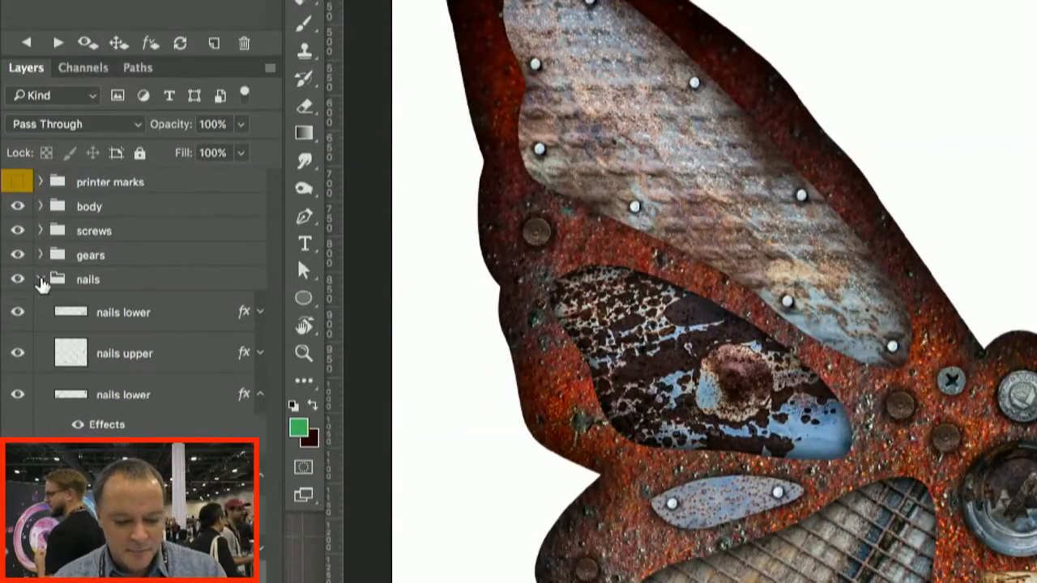
click(40, 278)
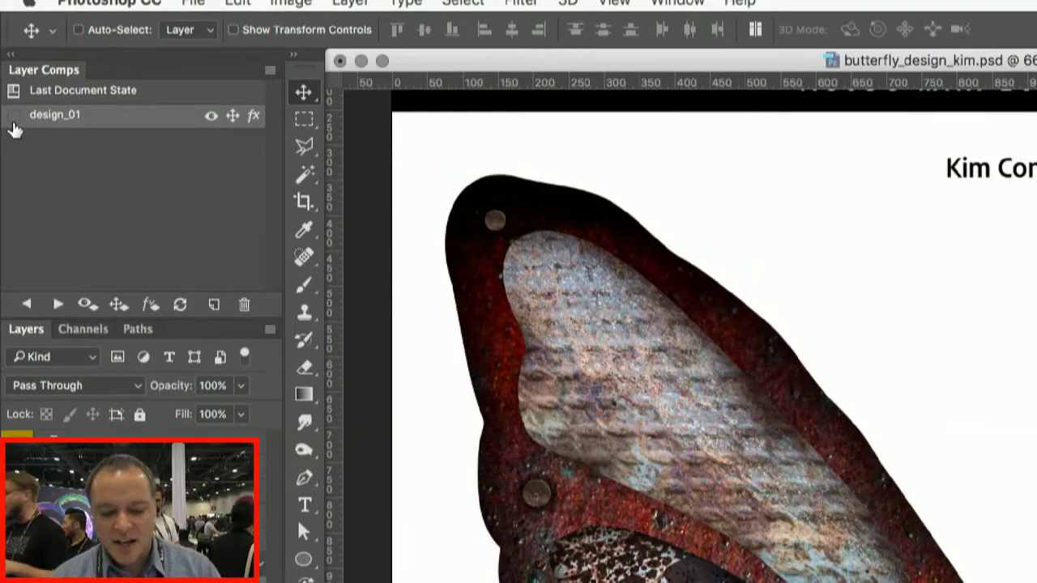
Step: Preview design_01, return to Last Document State, and expand the Left wing cells group
click(11, 91)
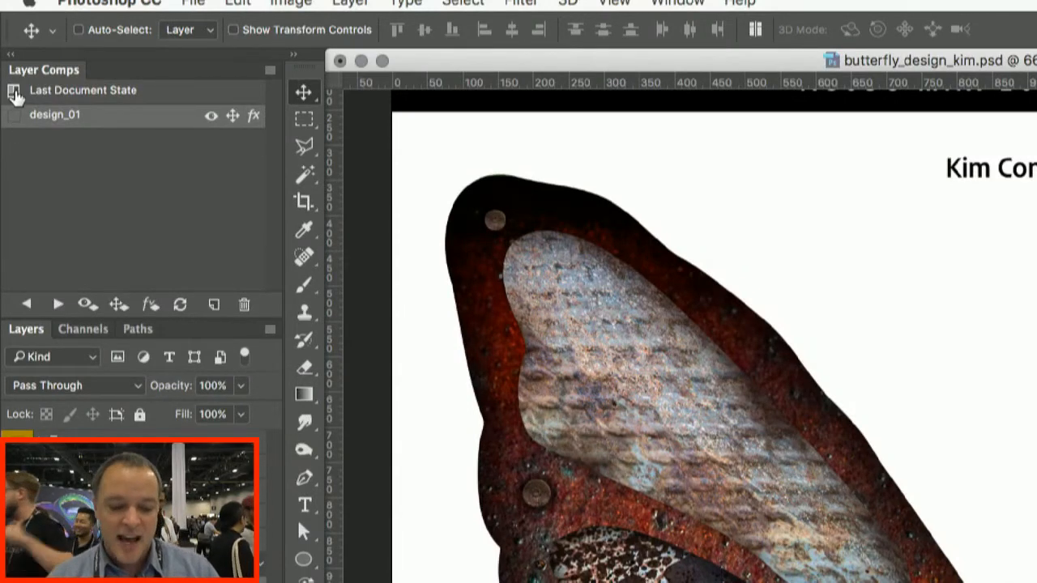
click(13, 92)
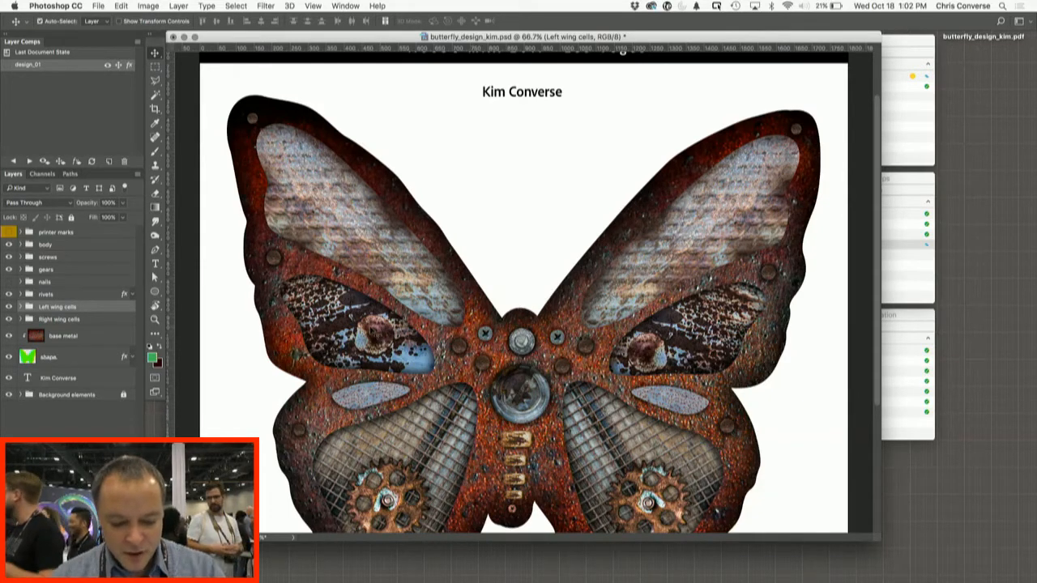
click(20, 305)
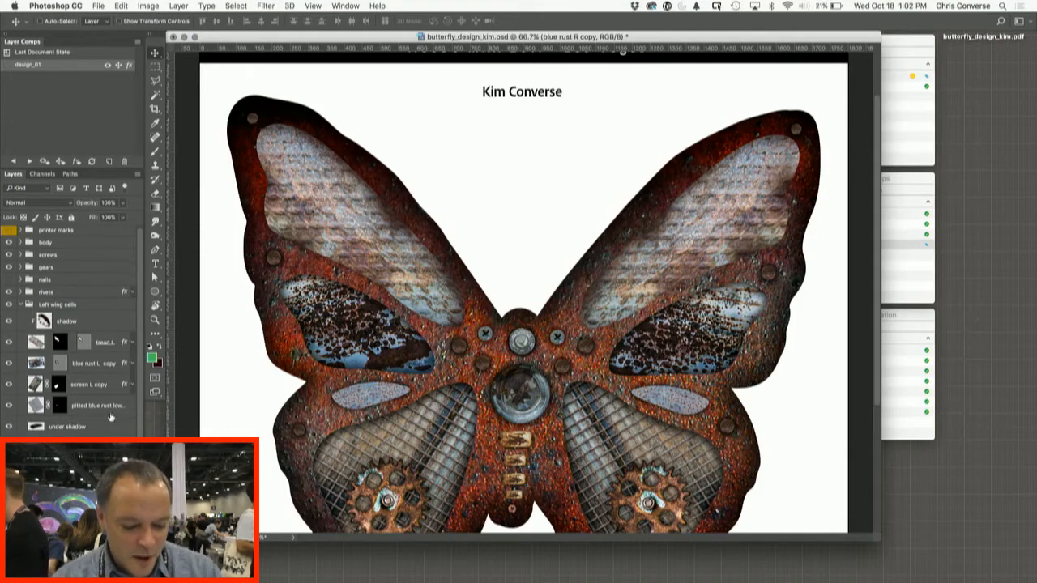
Step: Raise the Hue/Saturation Saturation to about +47 for a redder rusty metal
scroll(down, 3)
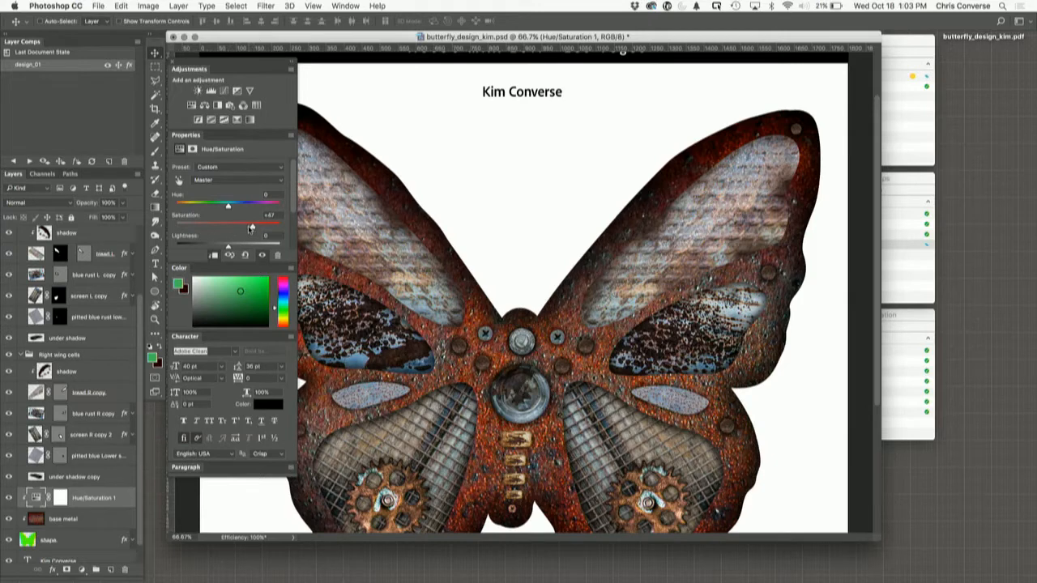
drag(235, 226, 229, 226)
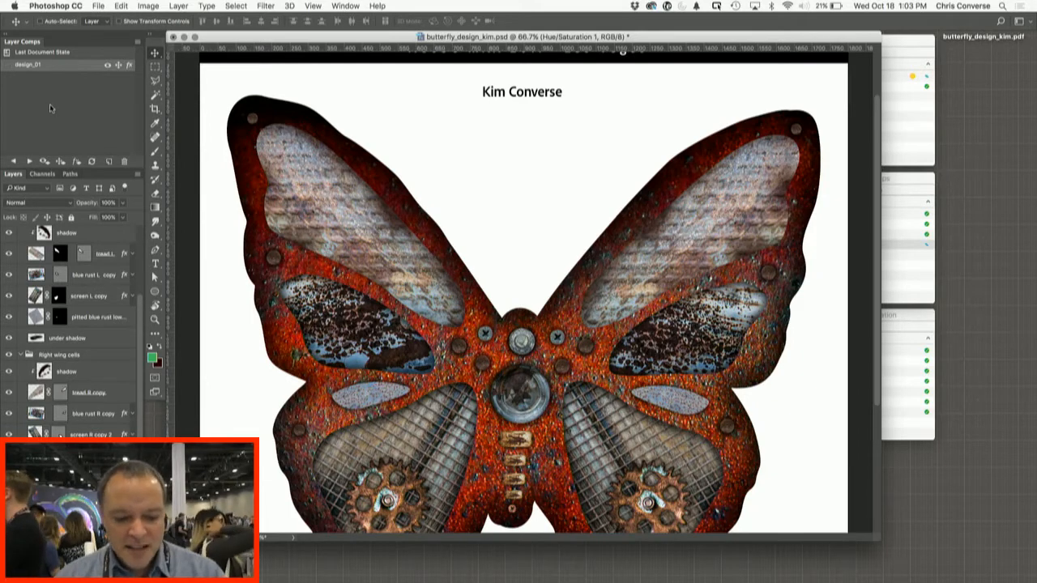
Step: Create layer comp design_02, preview design_01, then switch back to design_02
click(109, 161)
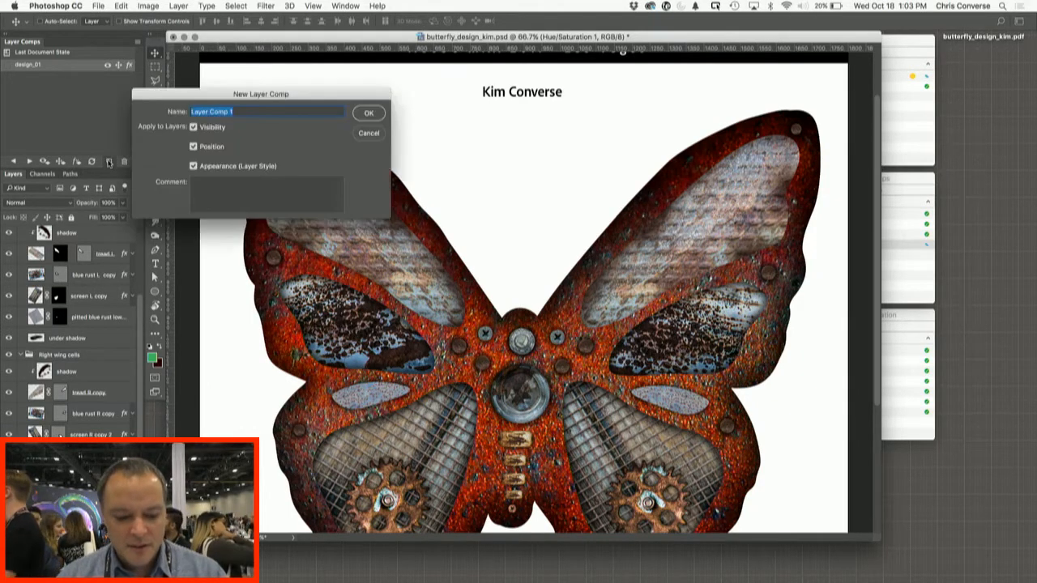
text(design_02)
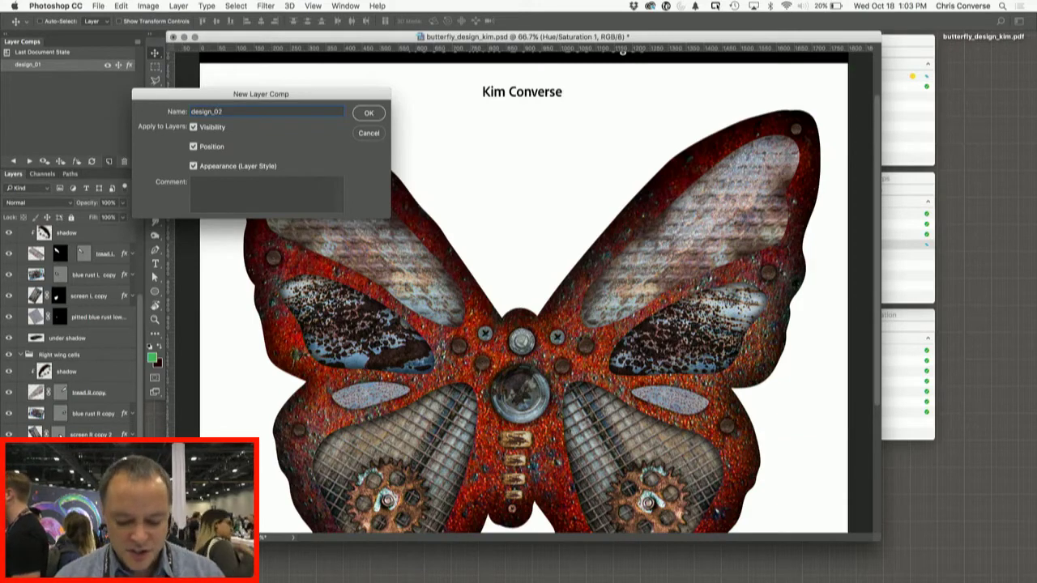
click(369, 112)
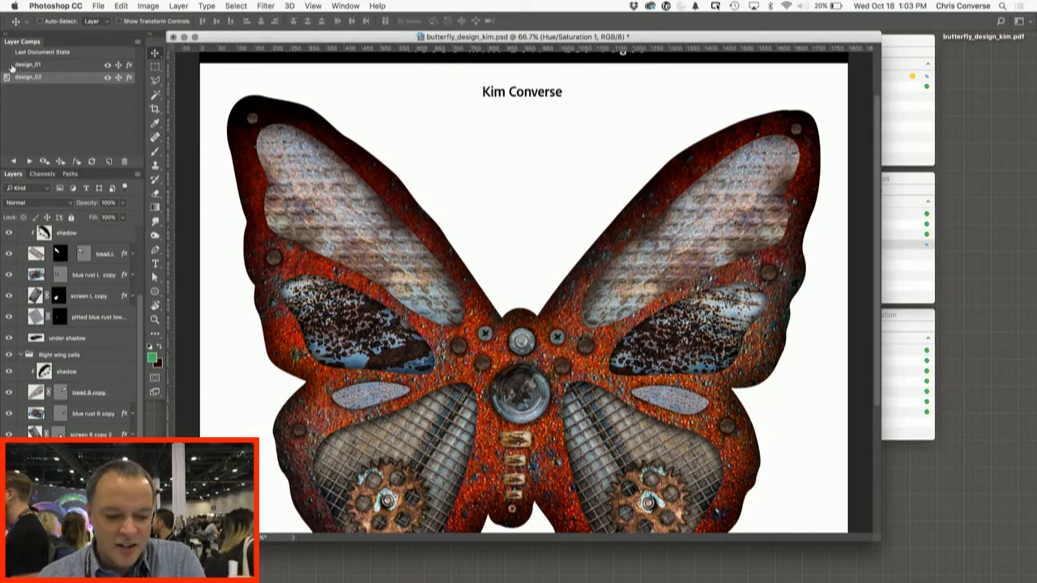
click(10, 64)
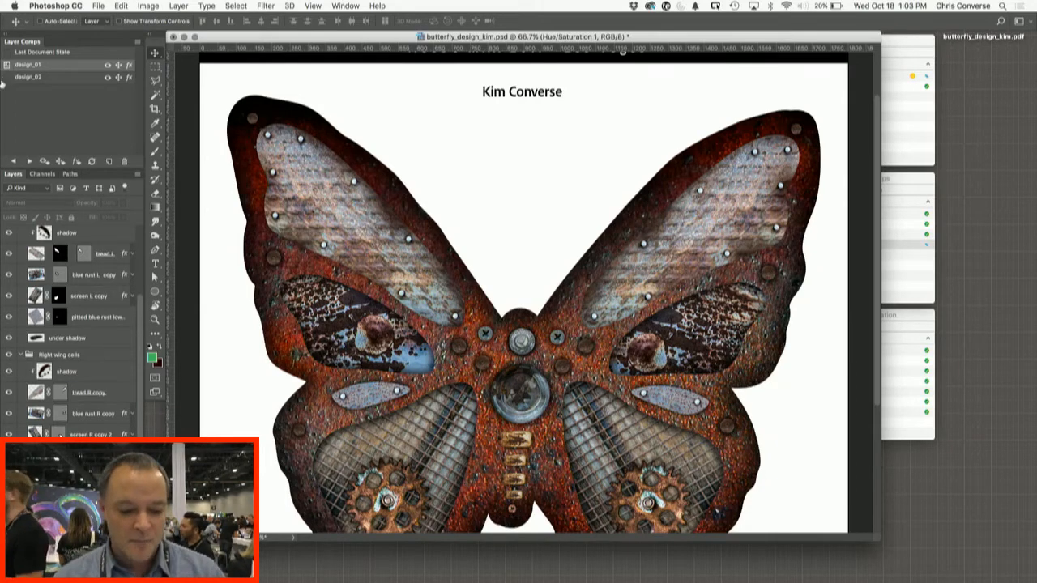
click(34, 79)
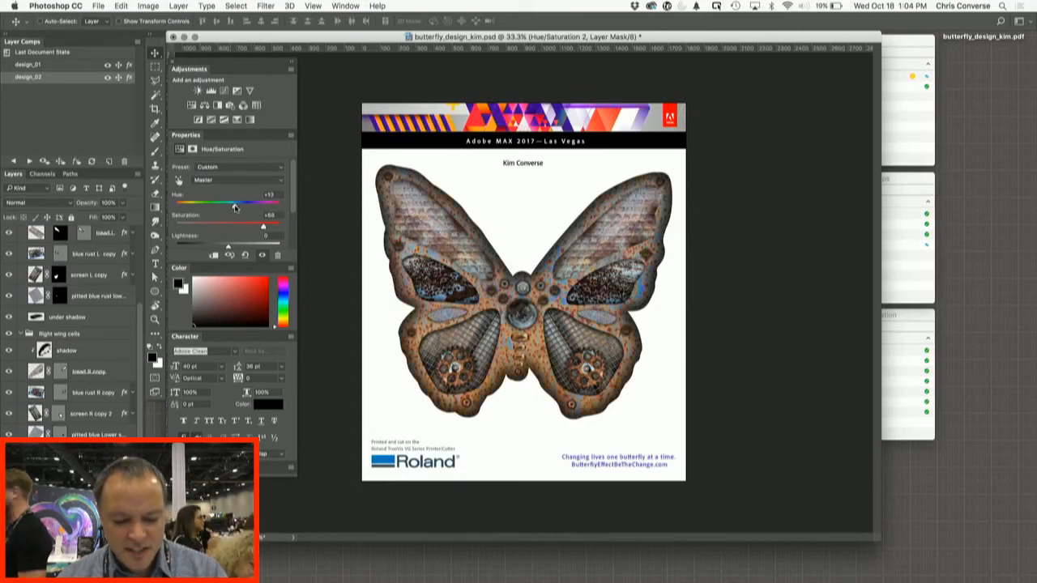
Step: Drag the Hue slider to about +96 so the butterfly turns green
drag(251, 202, 248, 202)
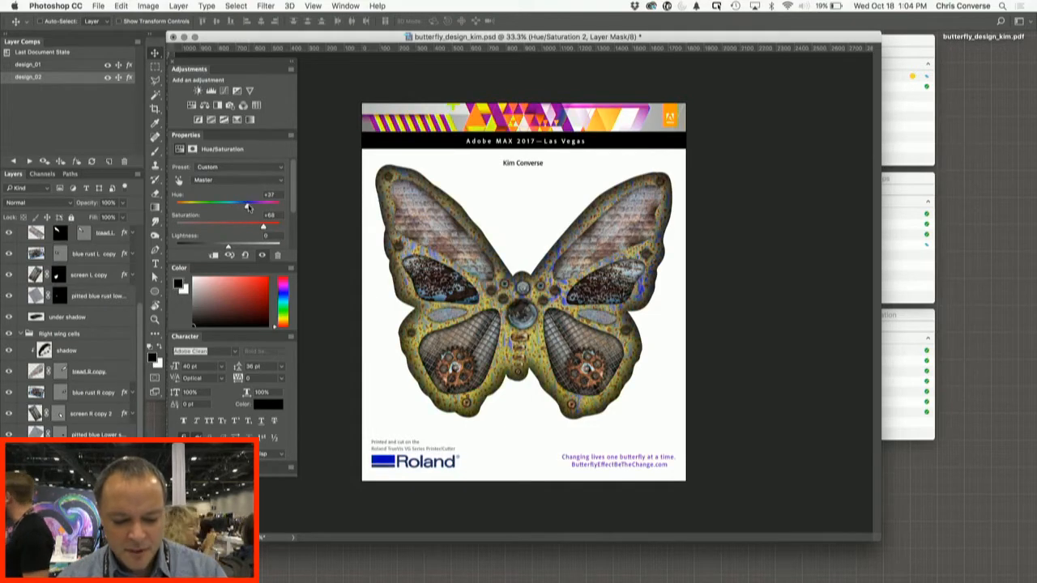
drag(249, 204, 267, 205)
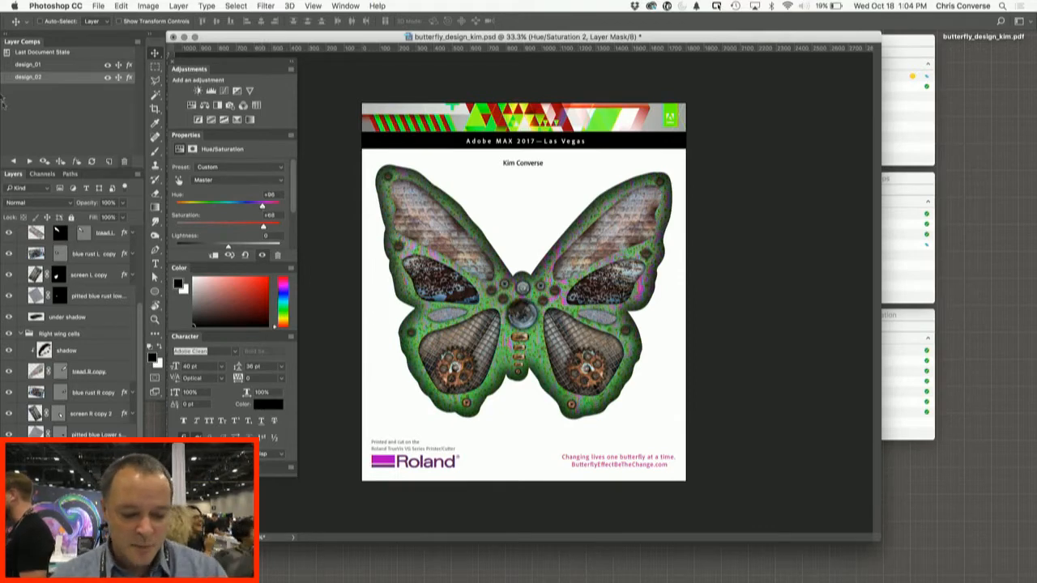
click(109, 163)
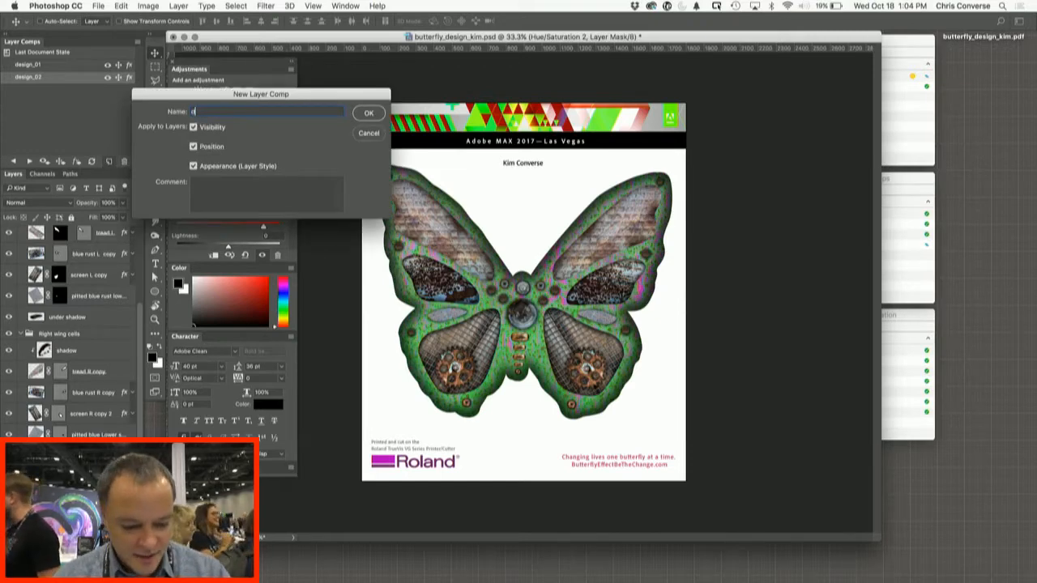
Step: Save the green look as layer comp design_03 and make design_01 active again
text(design_0)
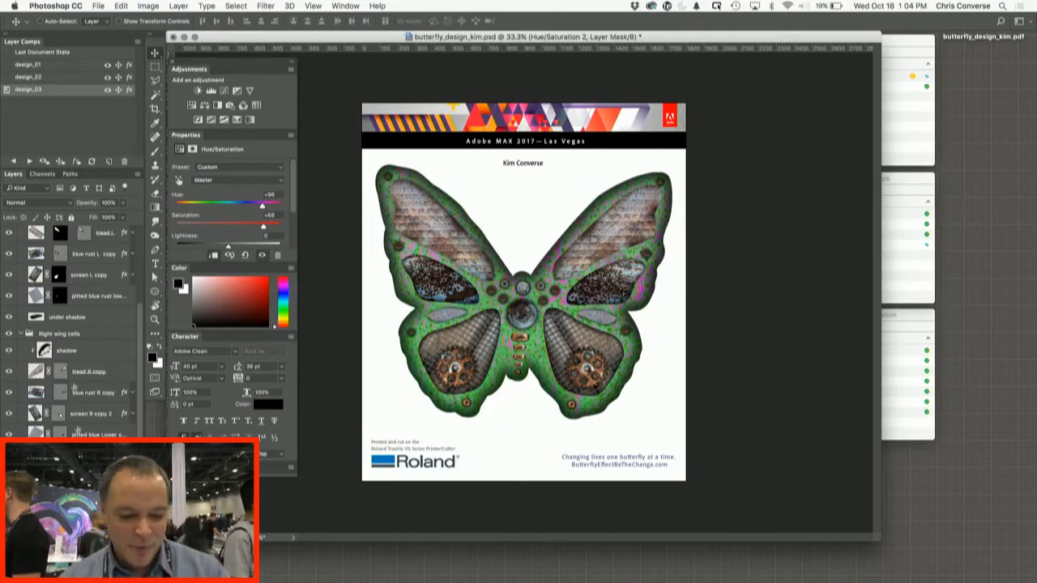
click(30, 64)
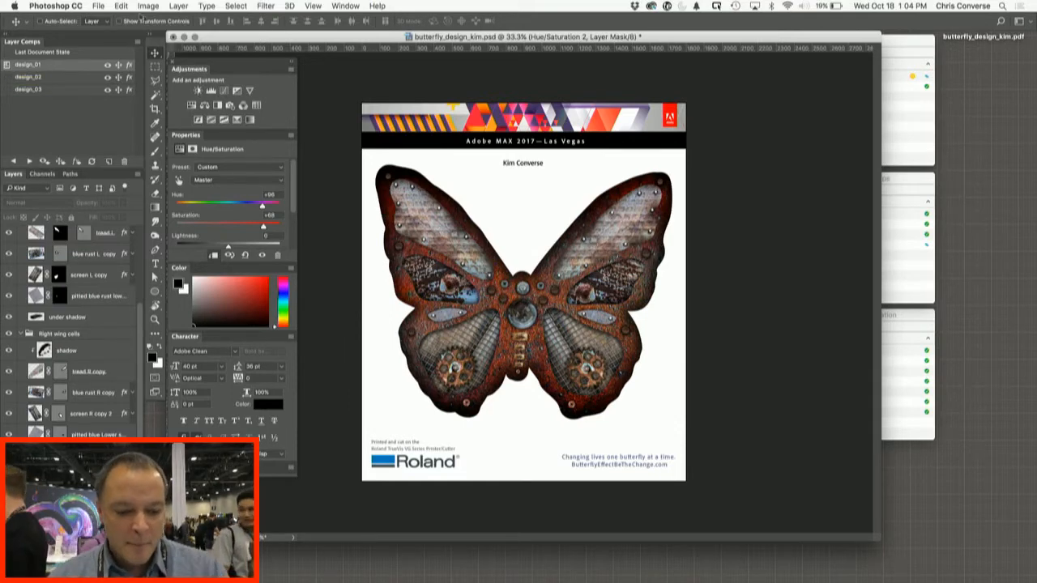
click(99, 7)
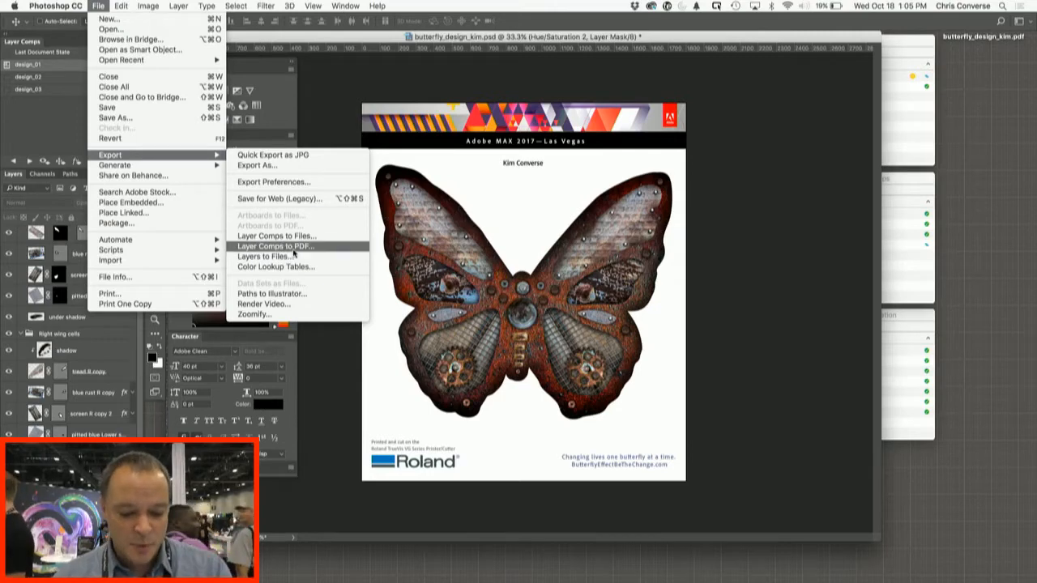
Step: Choose Layer Comps to PDF and set the destination to design_review.pdf on the Desktop
click(270, 246)
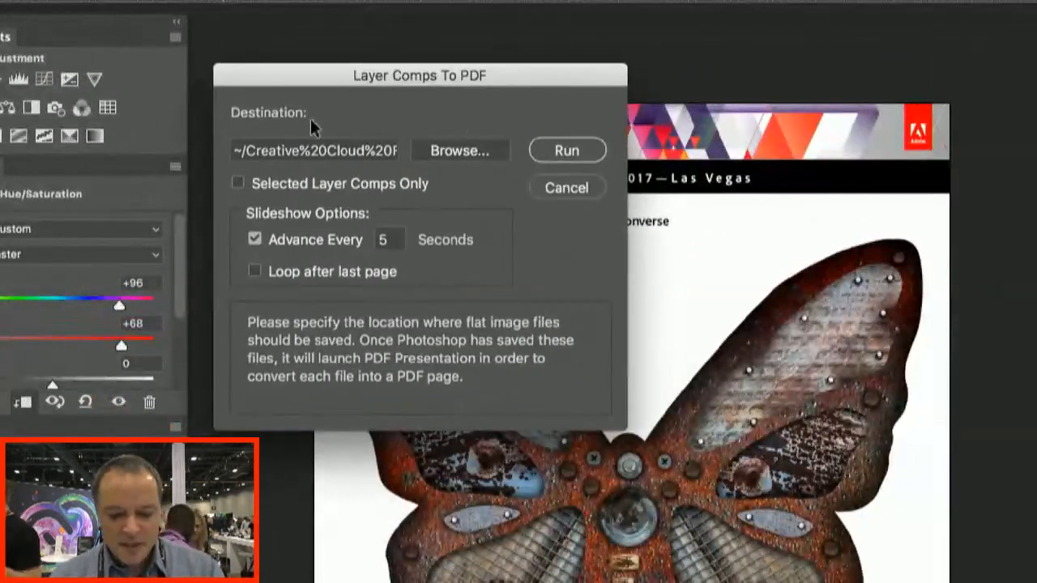
click(460, 150)
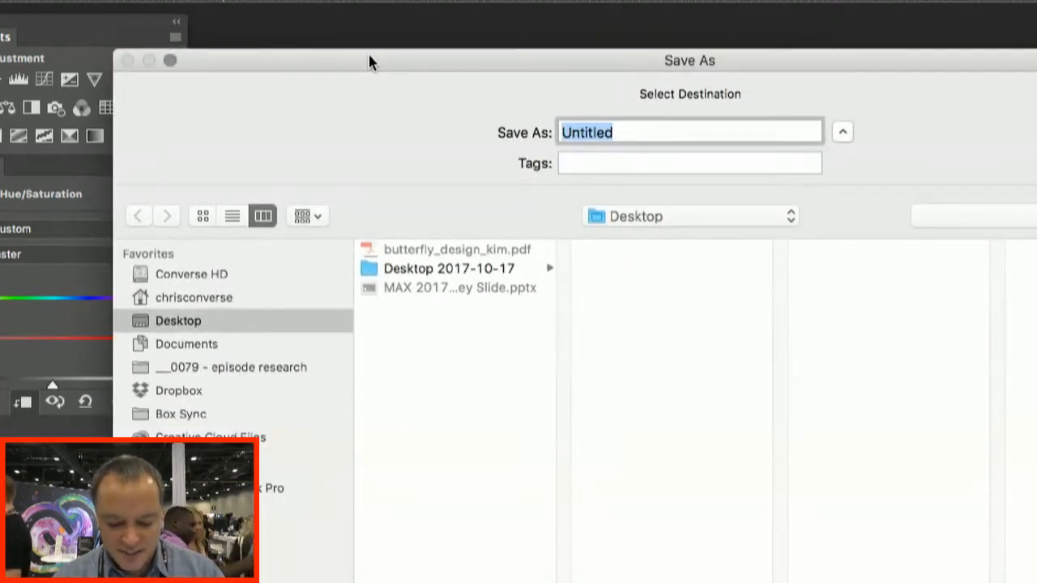
text(design_r)
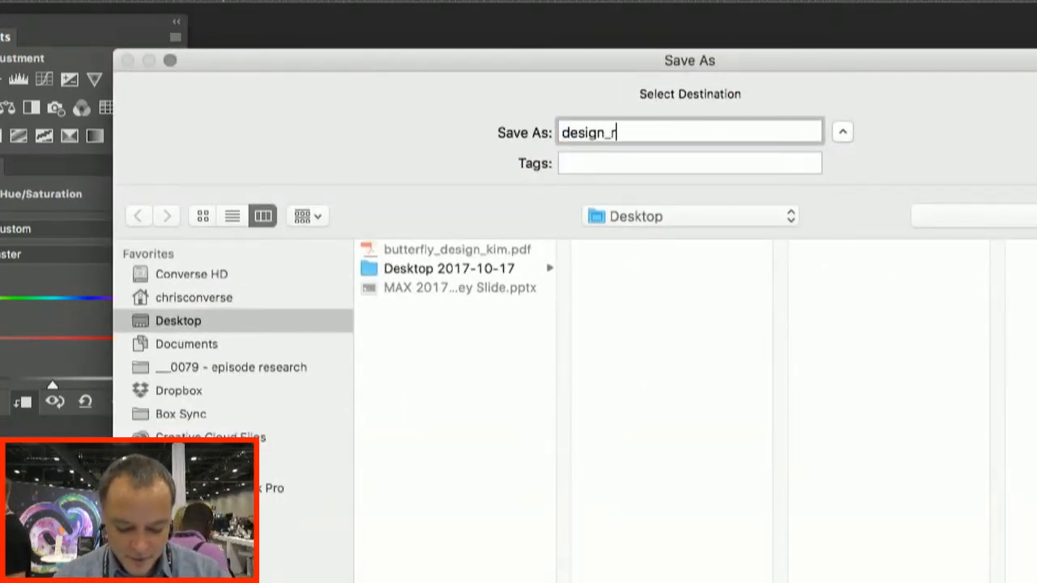
text(eview.)
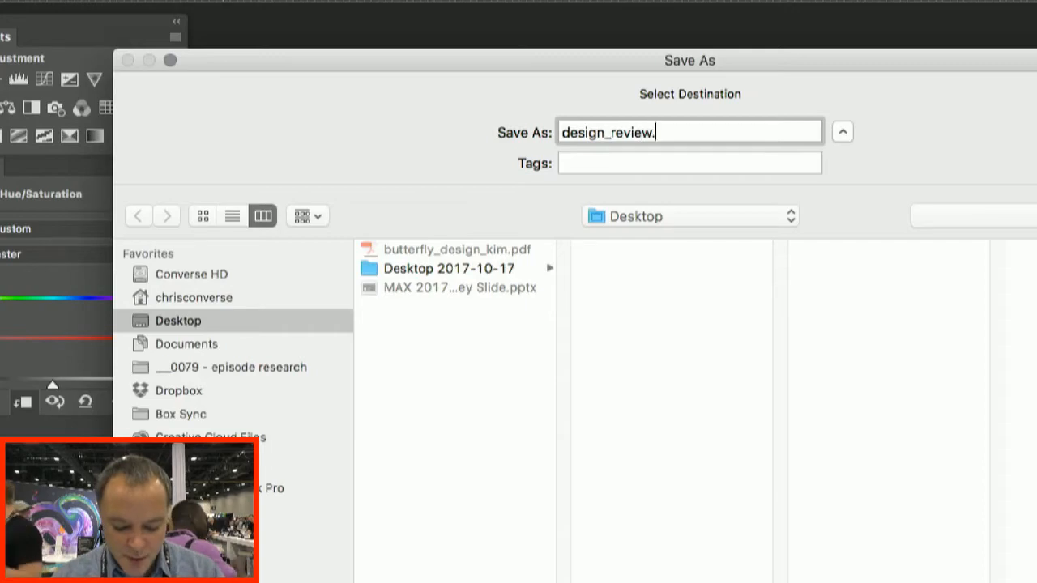
text(pdf)
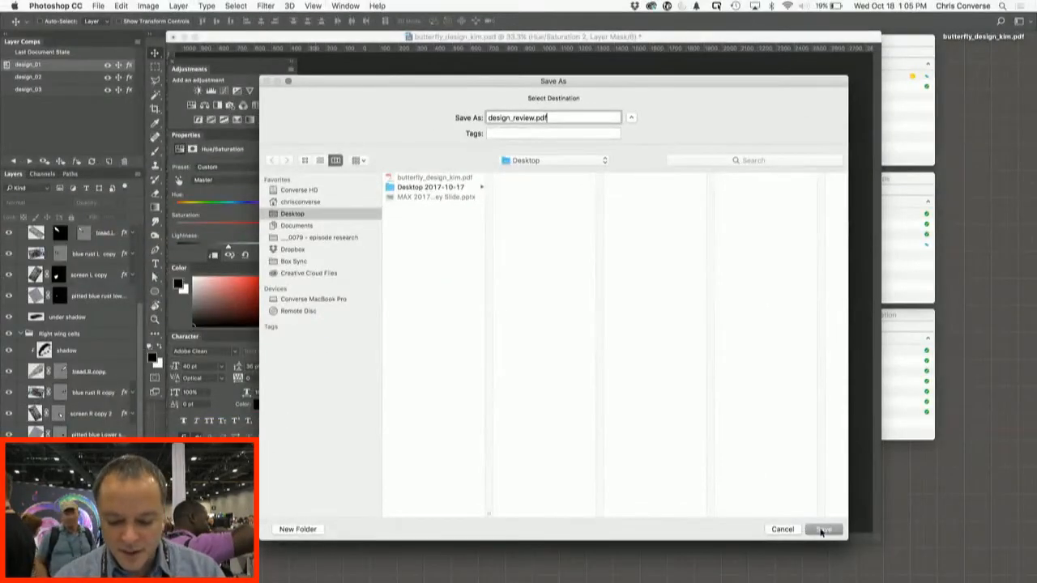
click(820, 529)
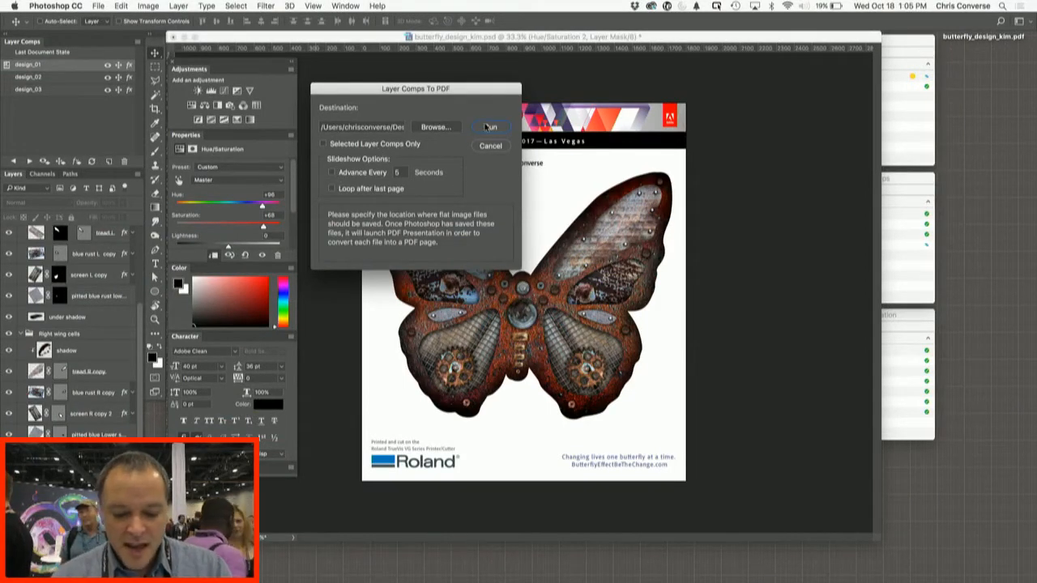
Step: Run the Layer Comps To PDF export and dismiss the success message
click(491, 127)
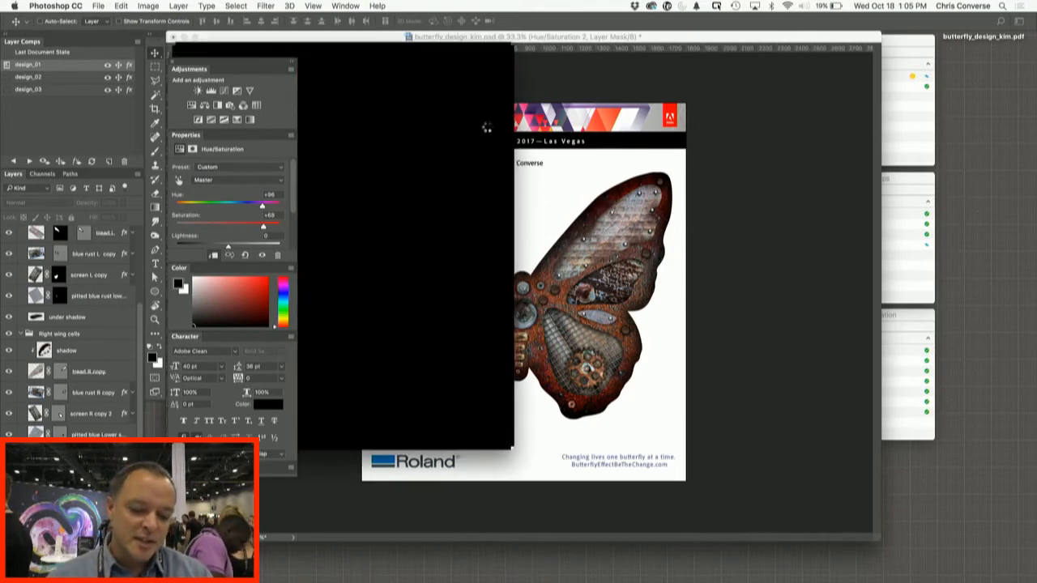
click(32, 77)
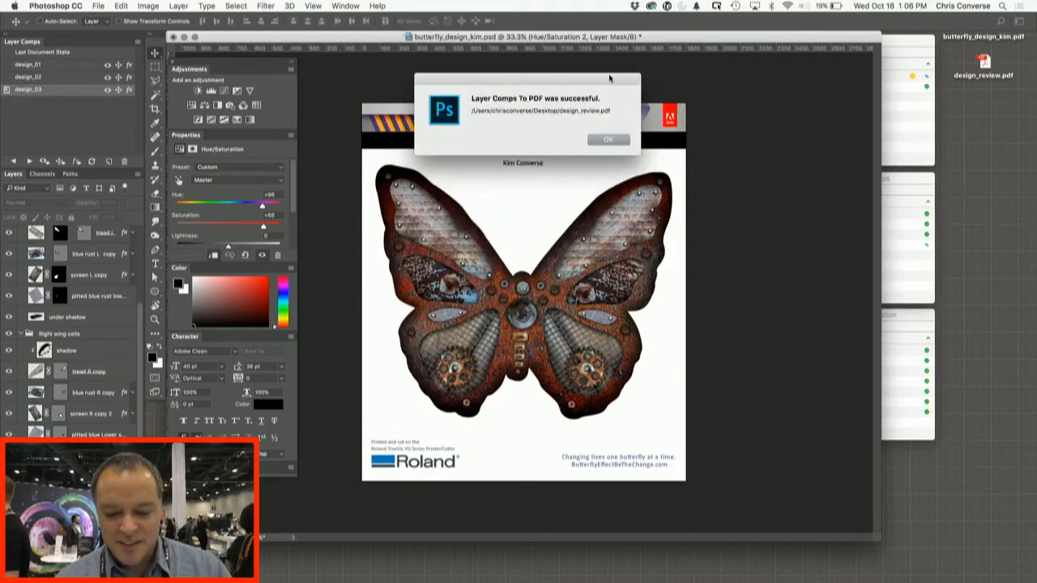
click(607, 139)
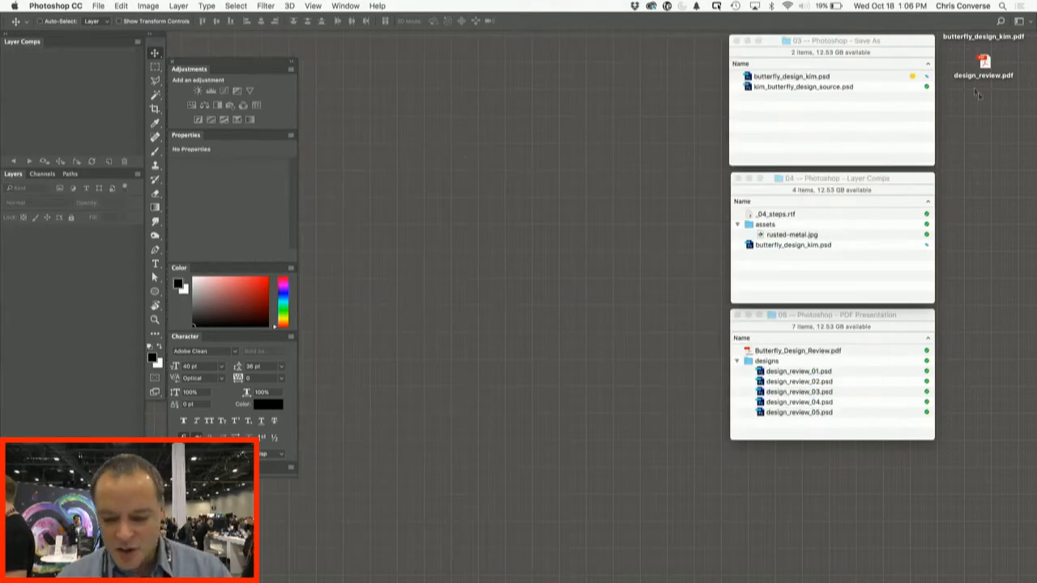
Step: Open design_review.pdf, decline full screen, and set the Initial View to Pages Panel and Single Page
double_click(985, 60)
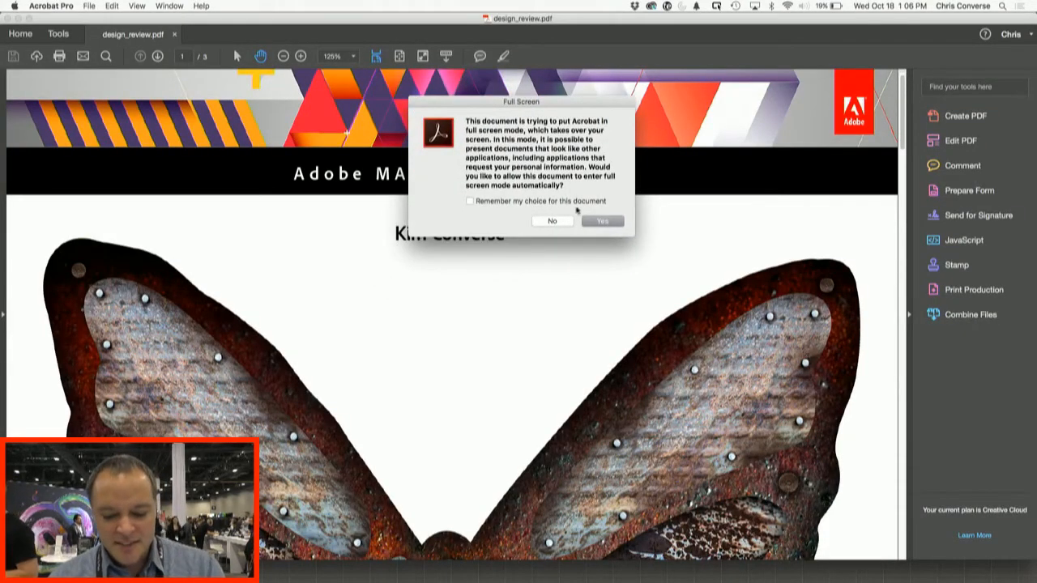
click(553, 220)
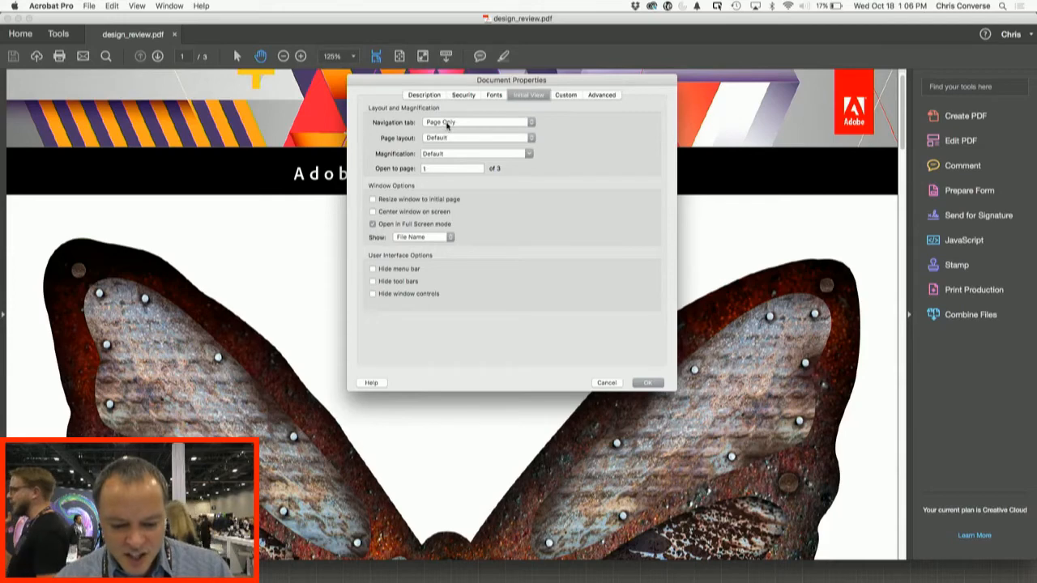
click(478, 122)
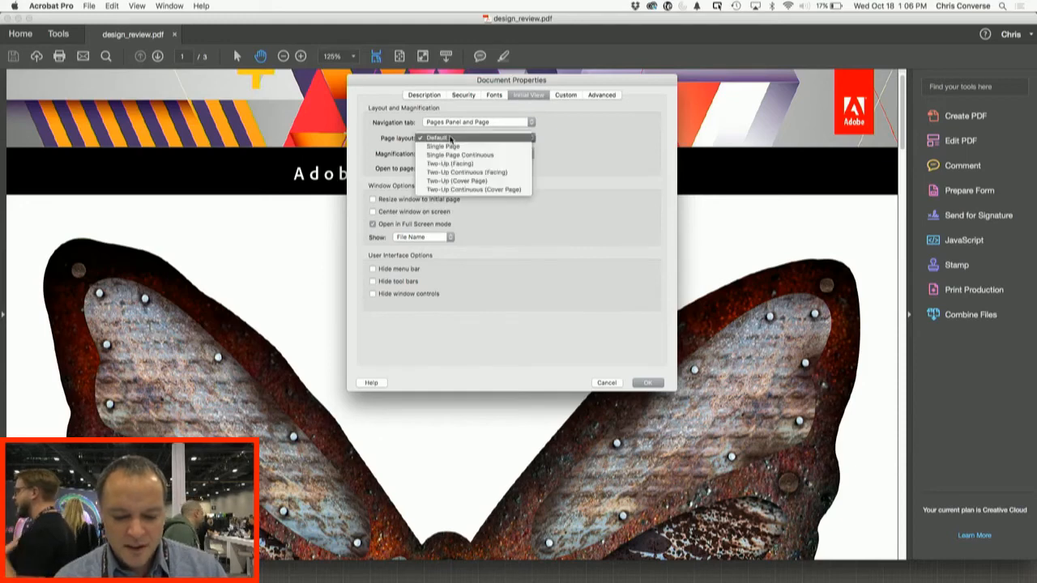
click(443, 146)
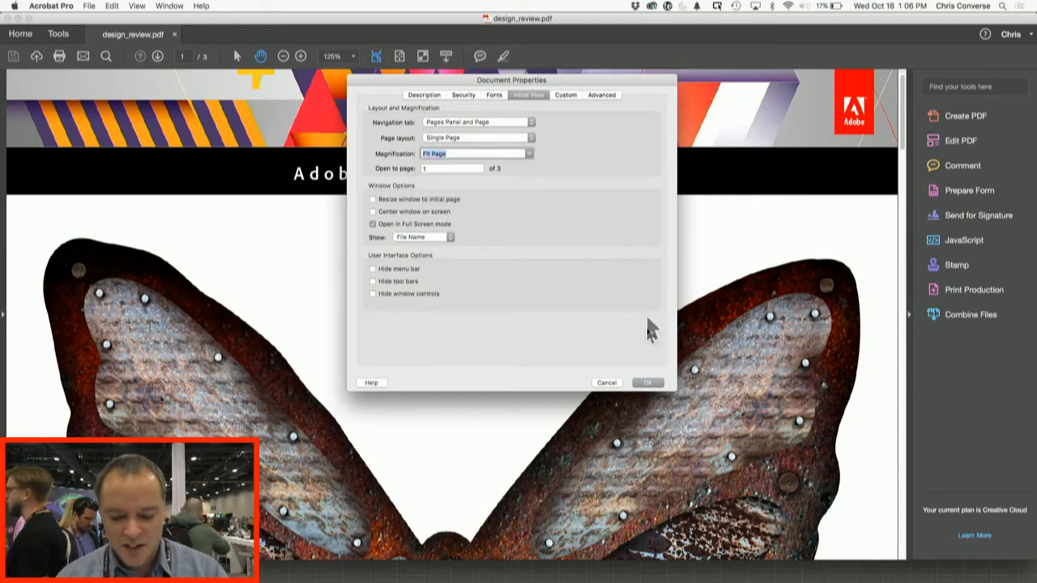
click(646, 382)
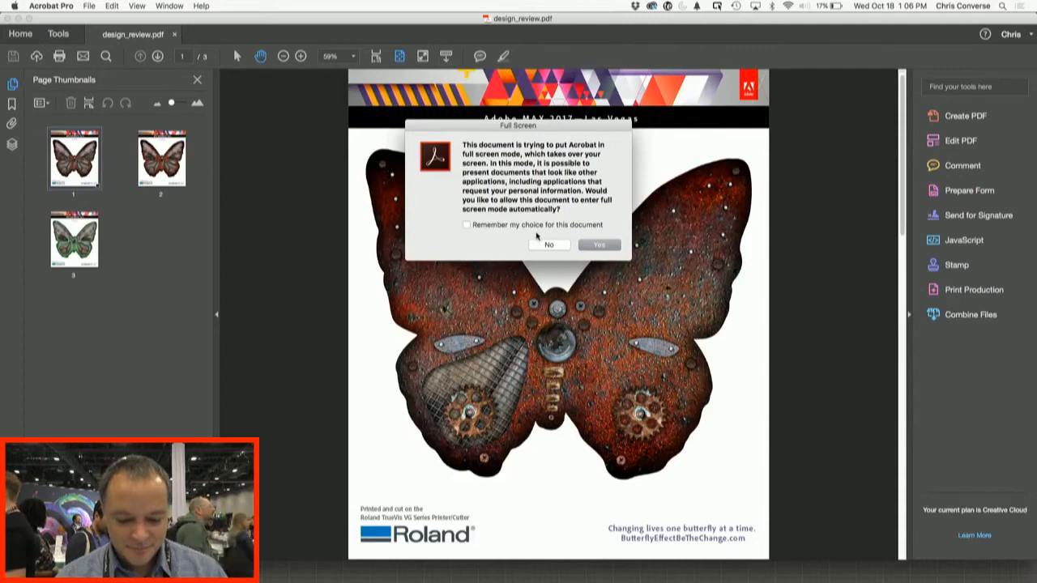
Step: Decline full screen, view pages 1 and 2 of design_review.pdf, then close it
click(549, 244)
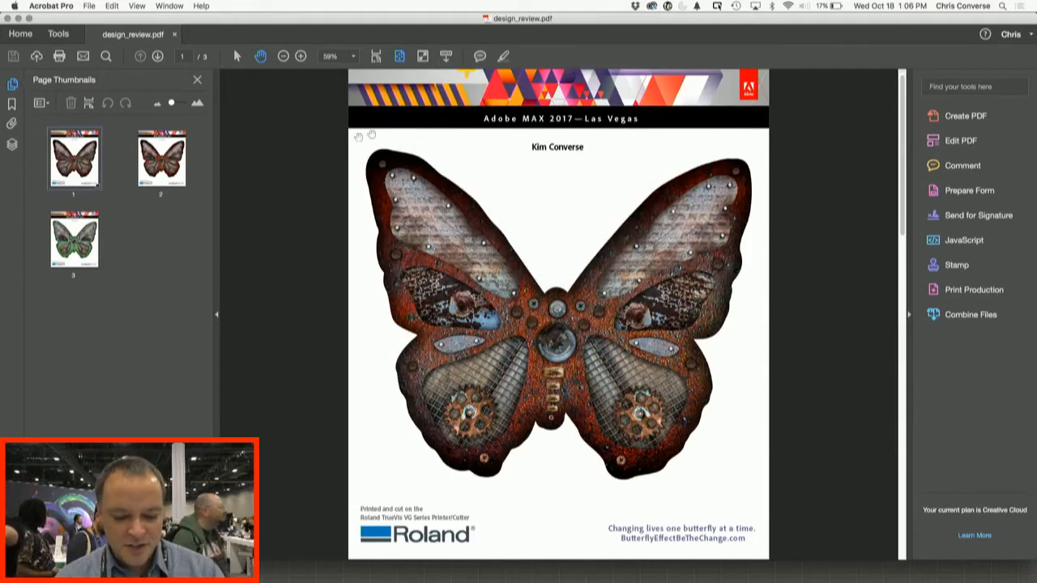
click(161, 158)
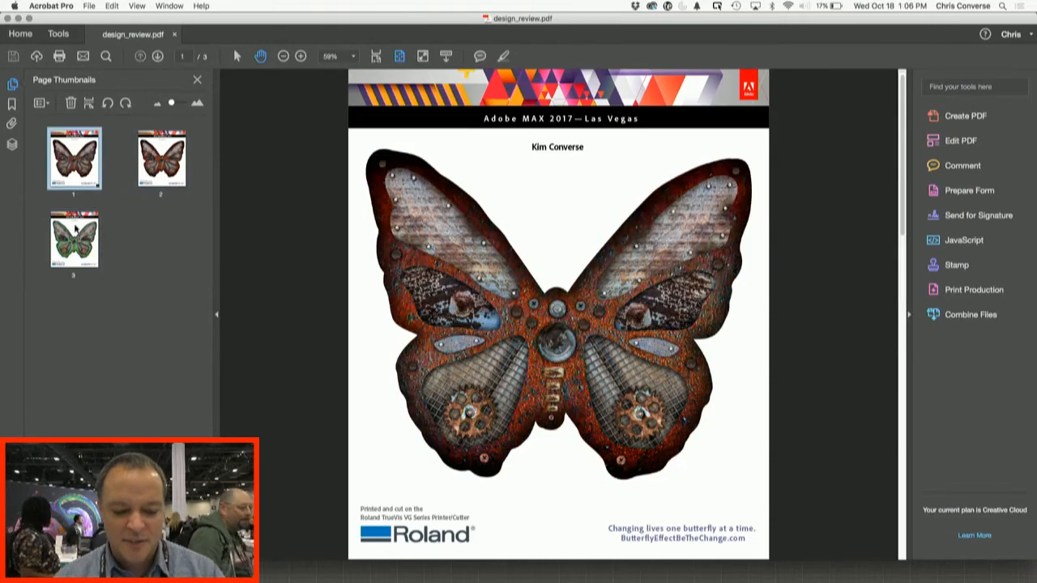
click(162, 158)
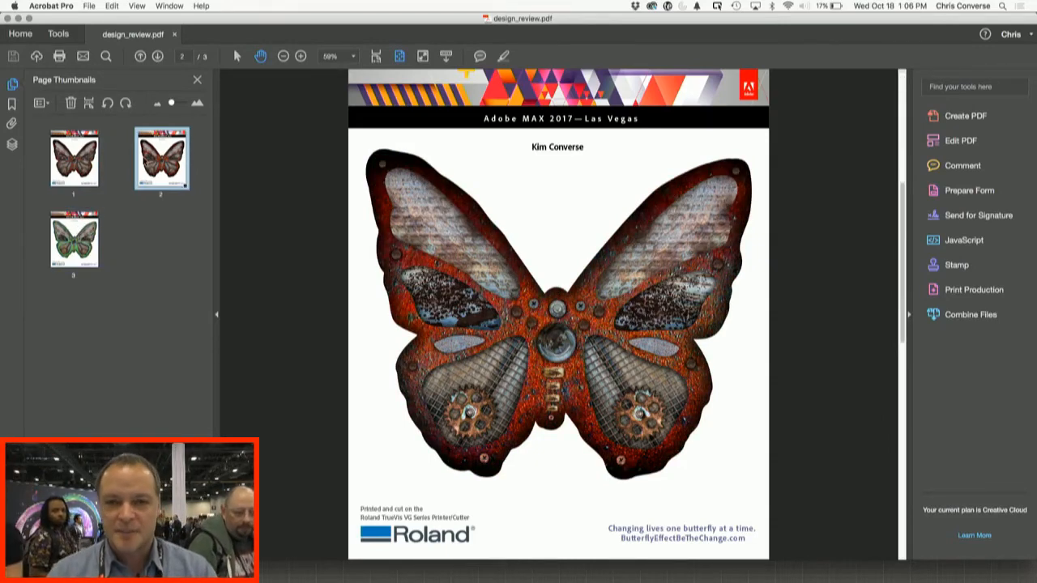
click(73, 241)
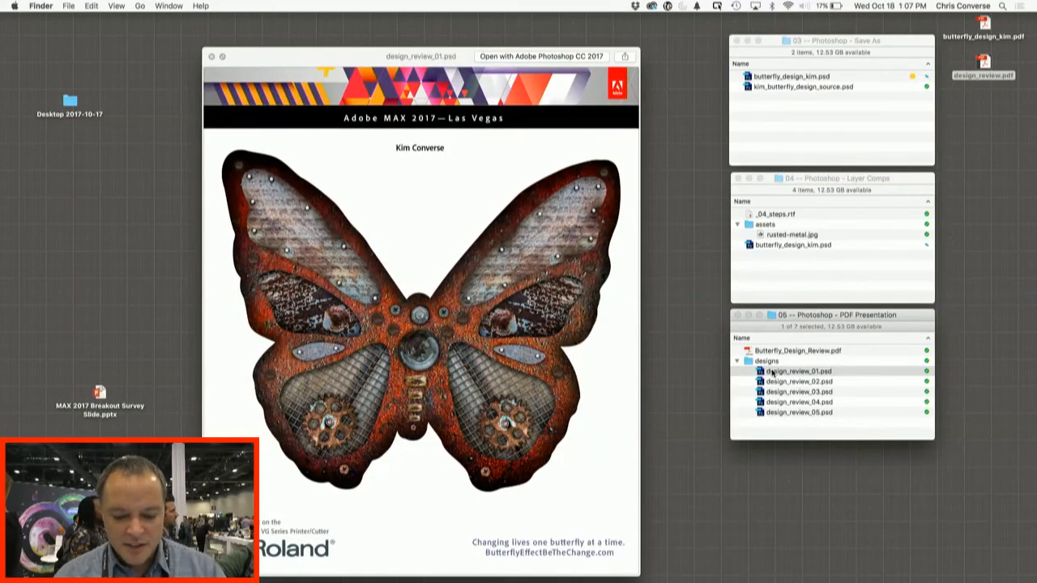
Step: Quick Look design_review_04, _03, _01 and _02, then close the preview
click(803, 401)
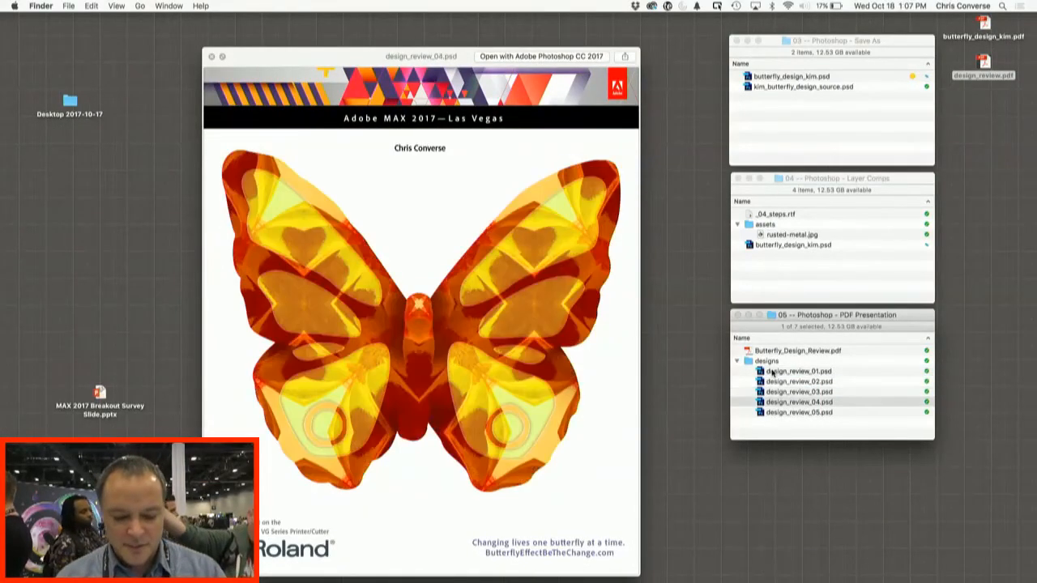
click(798, 392)
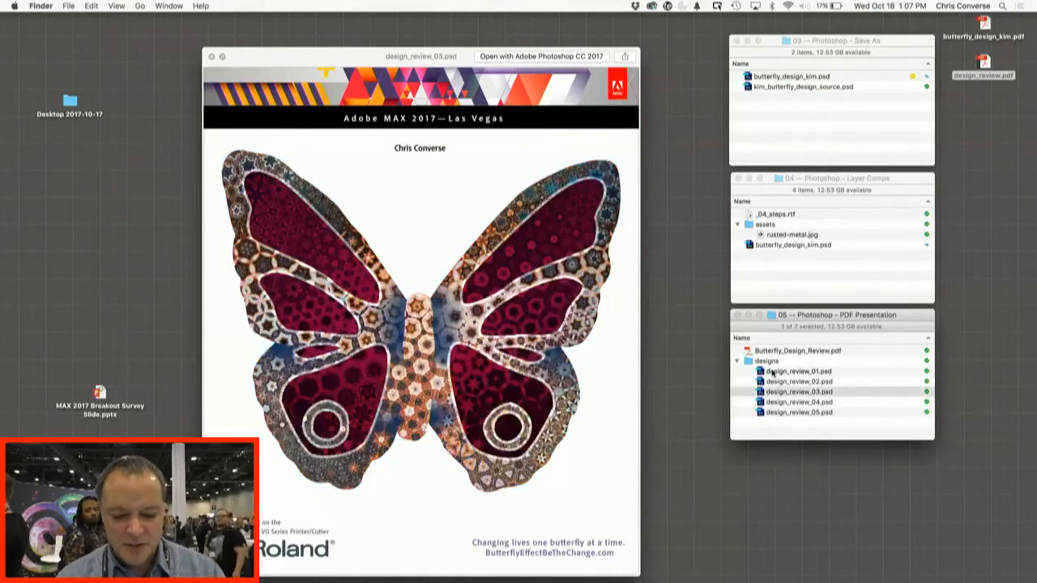
click(798, 372)
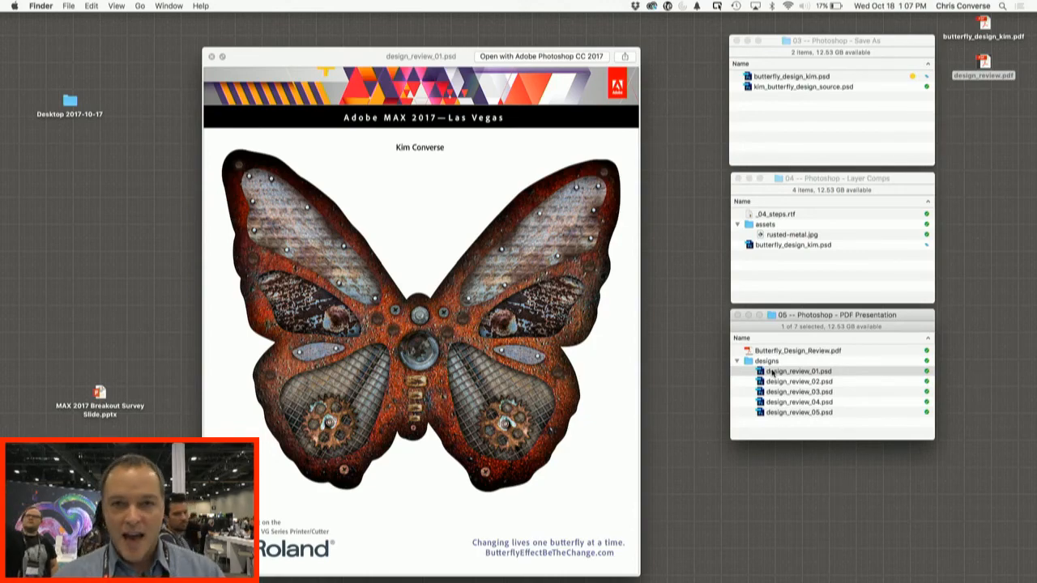
click(799, 381)
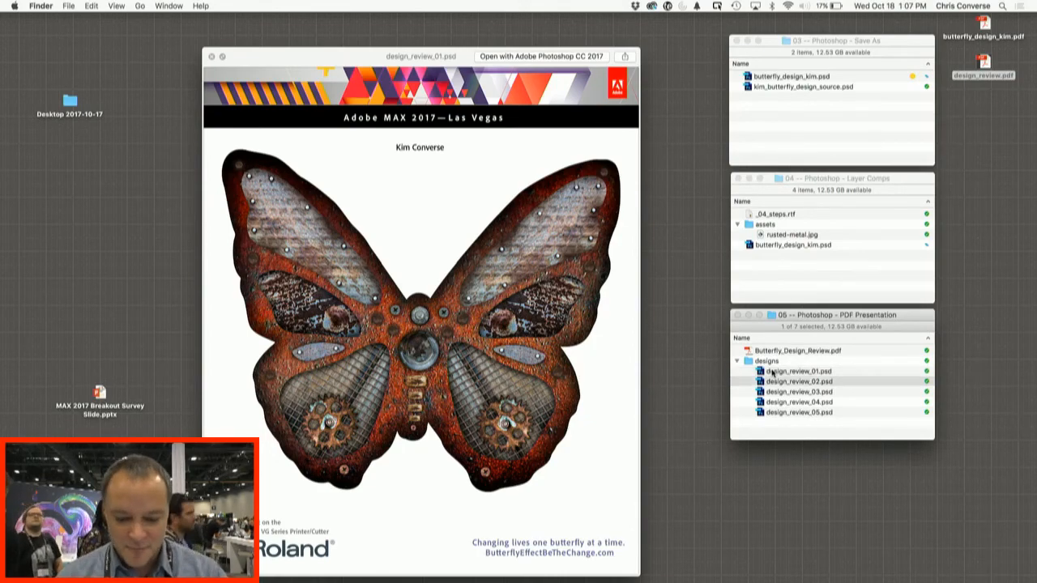
click(220, 55)
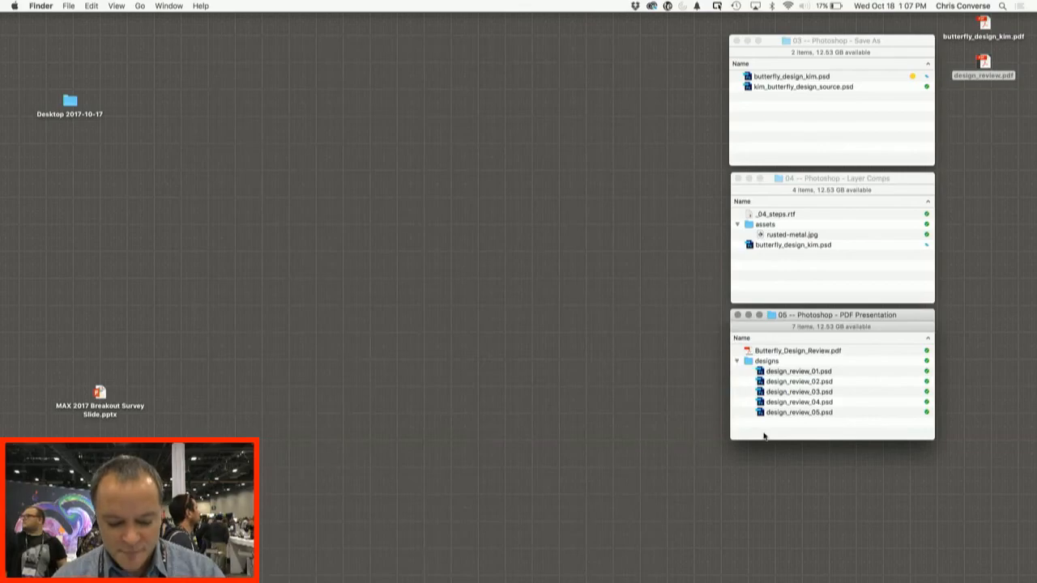